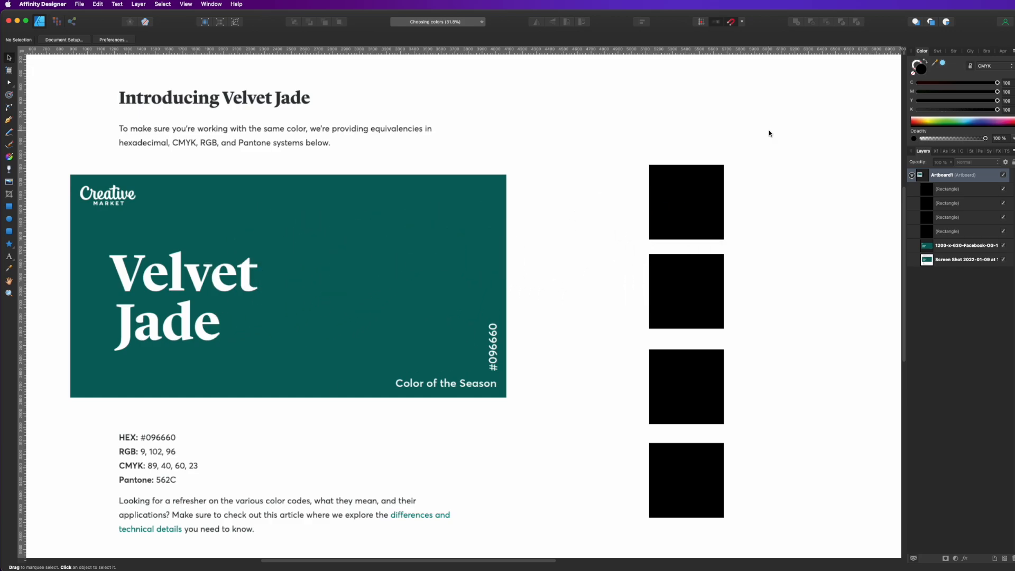
pyautogui.moveTo(778, 133)
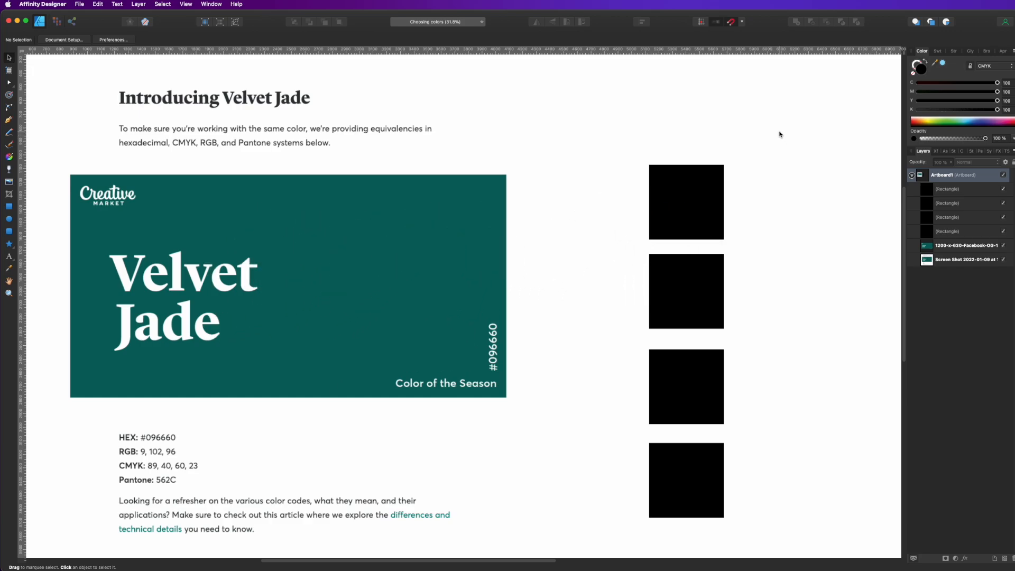
pyautogui.moveTo(155, 118)
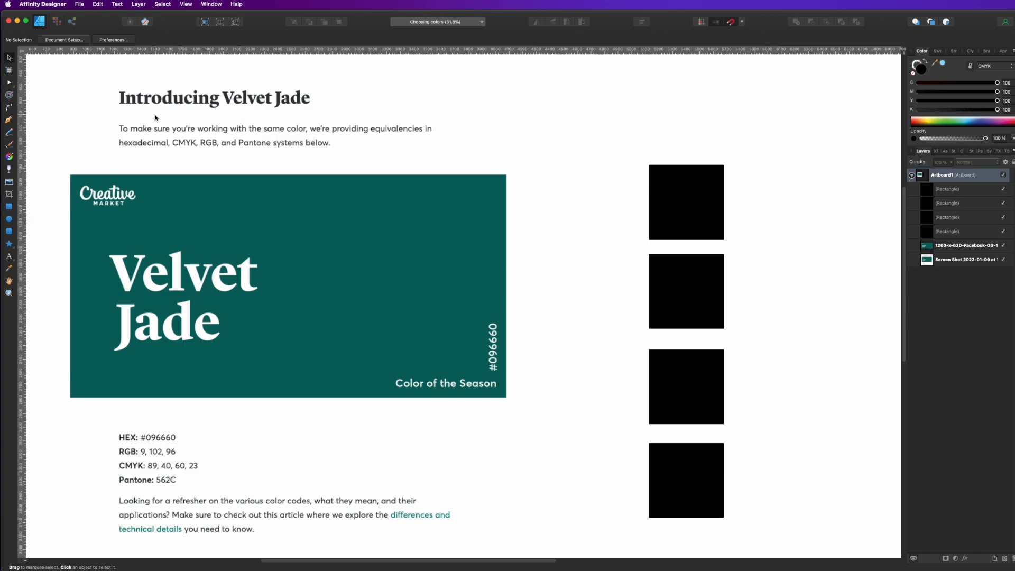
pyautogui.moveTo(162, 219)
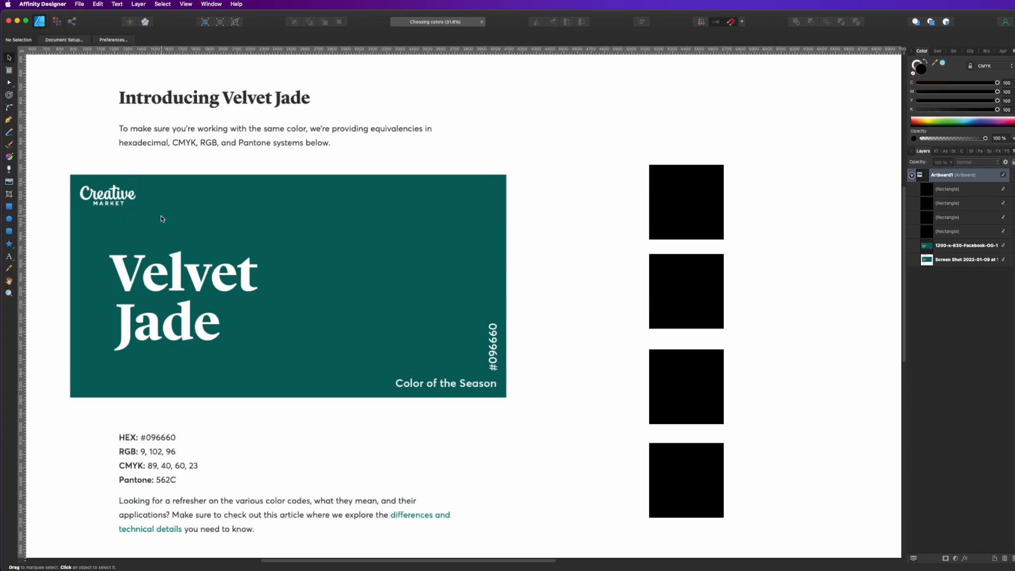
pyautogui.moveTo(496, 399)
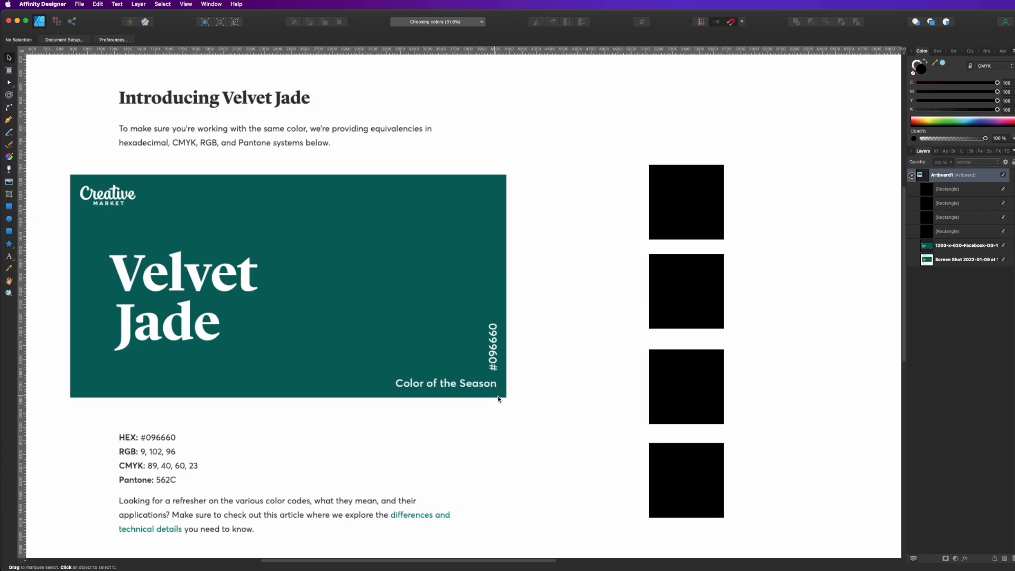
pyautogui.moveTo(191, 345)
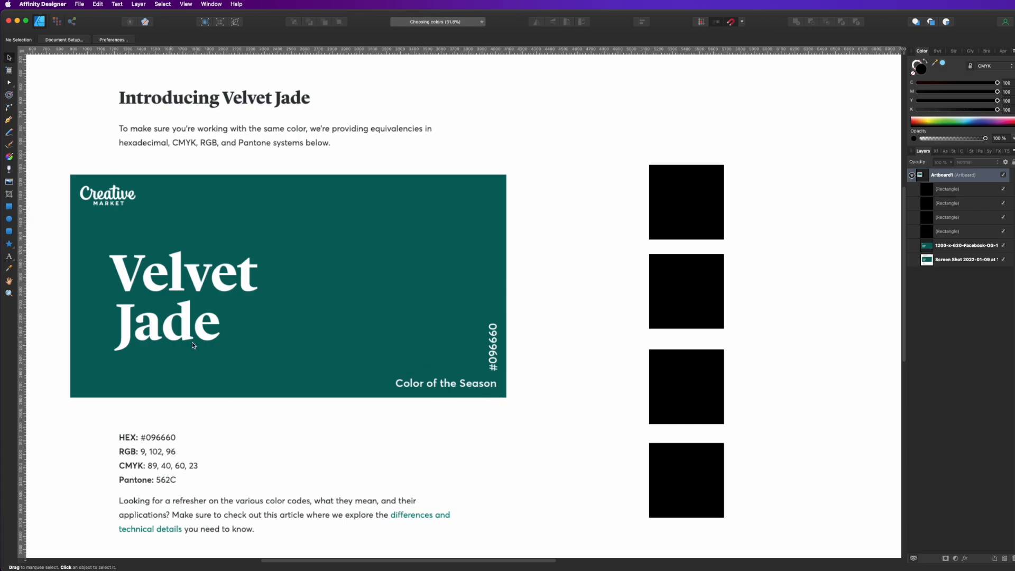
pyautogui.moveTo(516, 172)
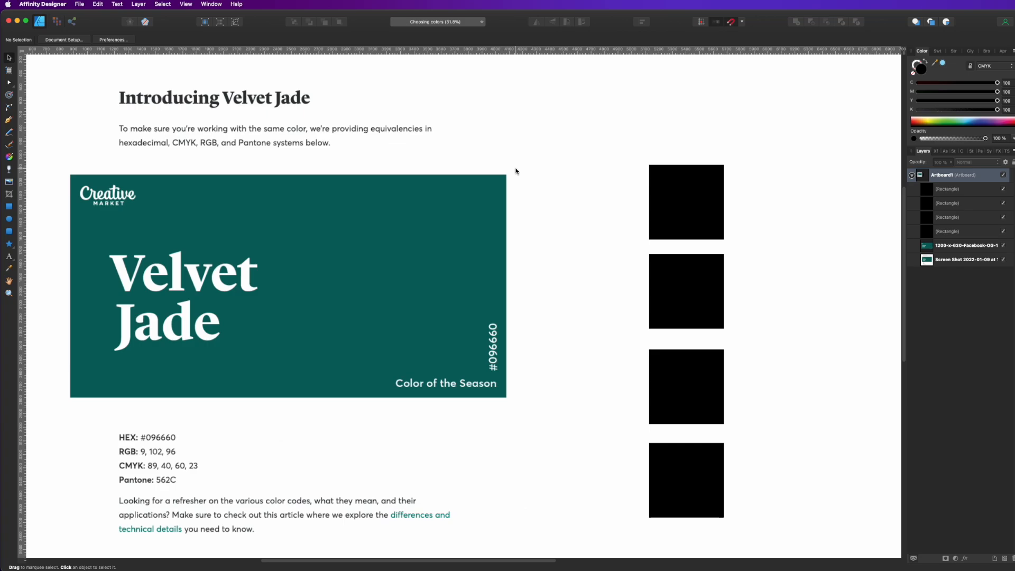
pyautogui.moveTo(530, 170)
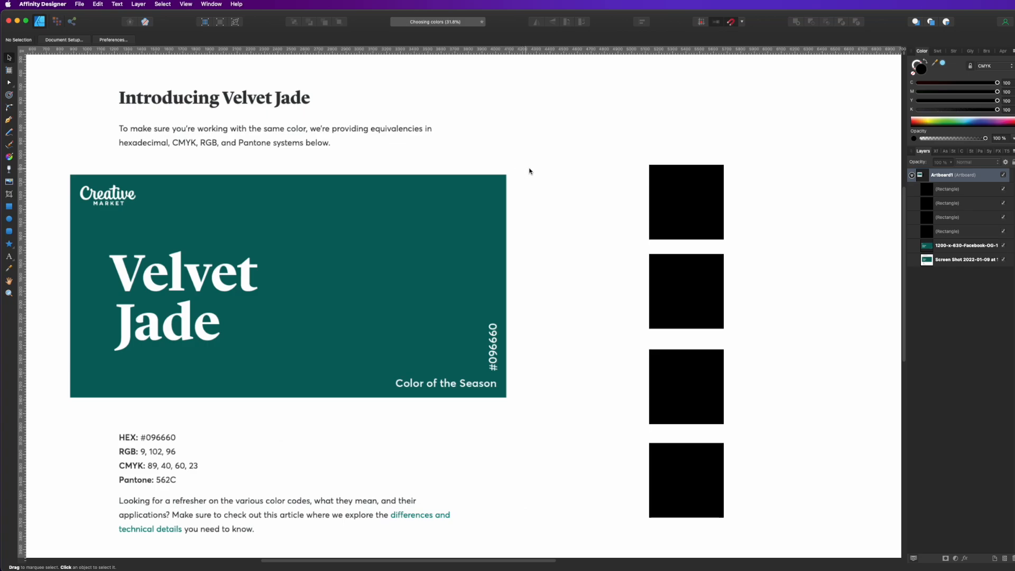
pyautogui.moveTo(129, 448)
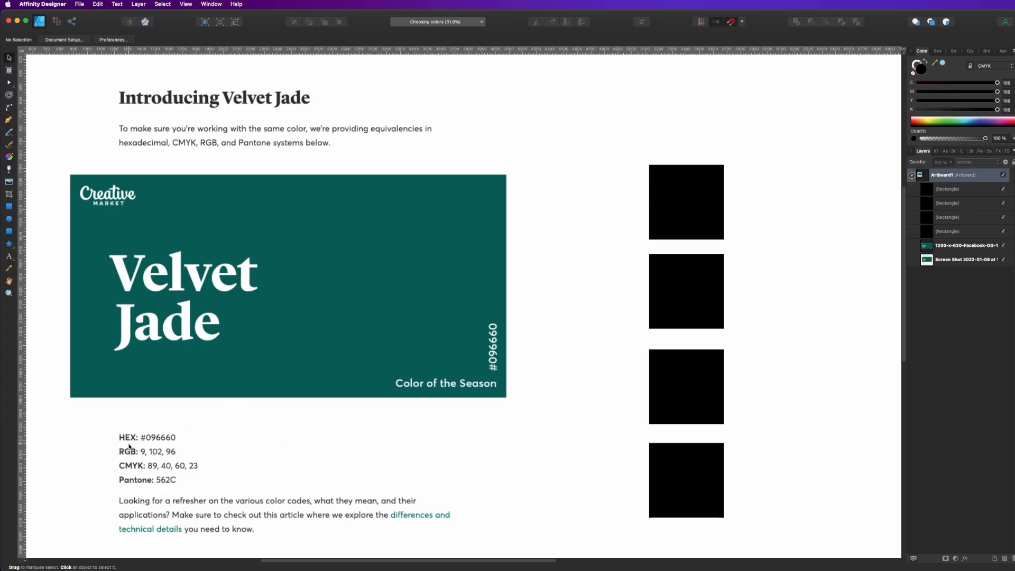
# Change the Color panel's colour model from CMYK to RGB
pyautogui.click(1006, 65)
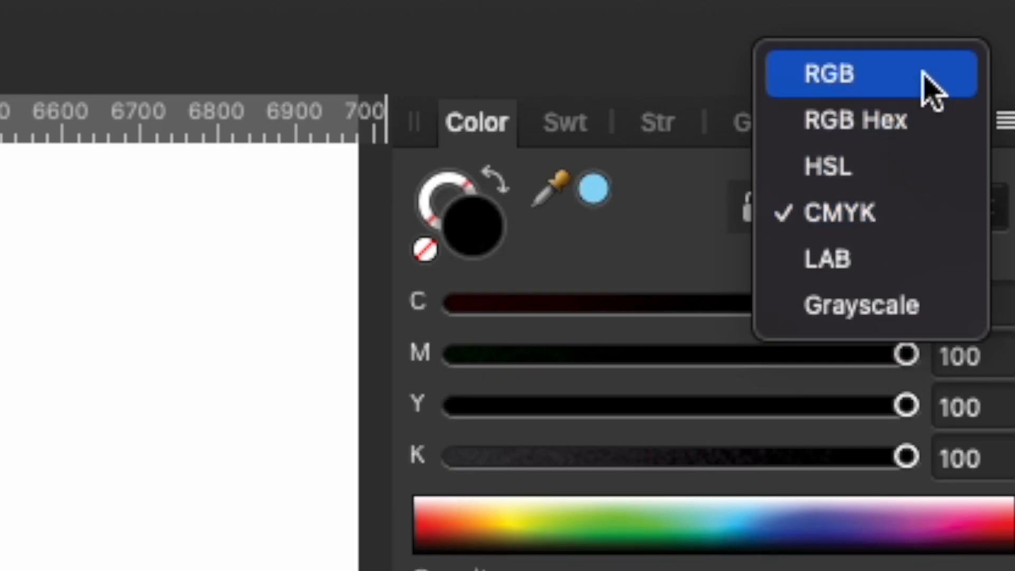
pyautogui.moveTo(877, 101)
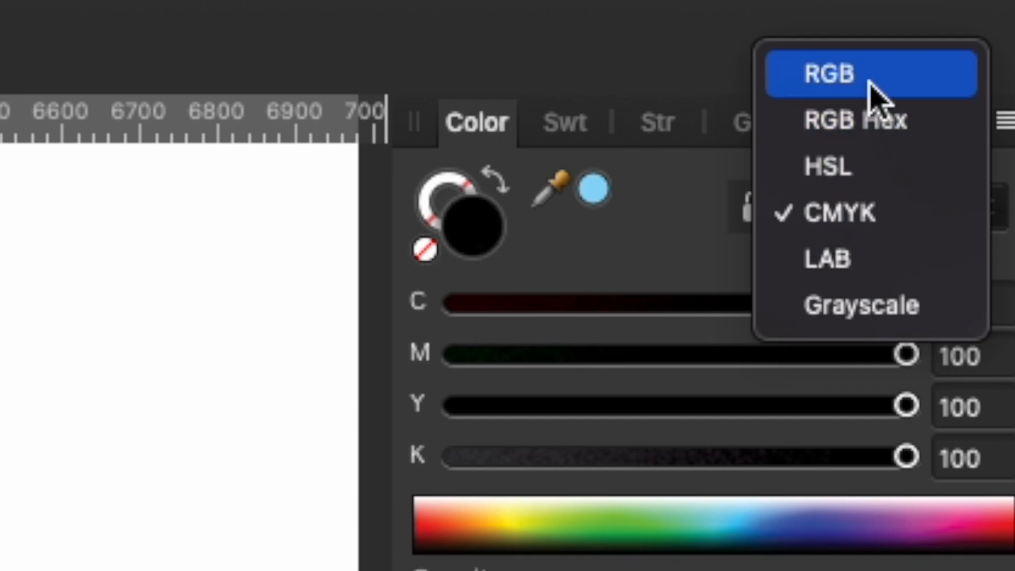
pyautogui.moveTo(870, 121)
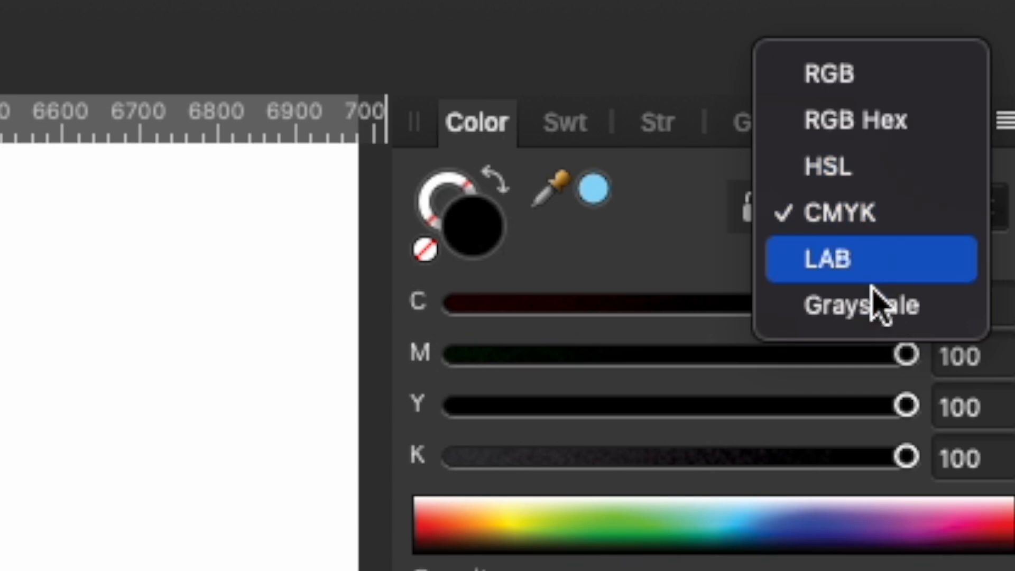
pyautogui.moveTo(877, 94)
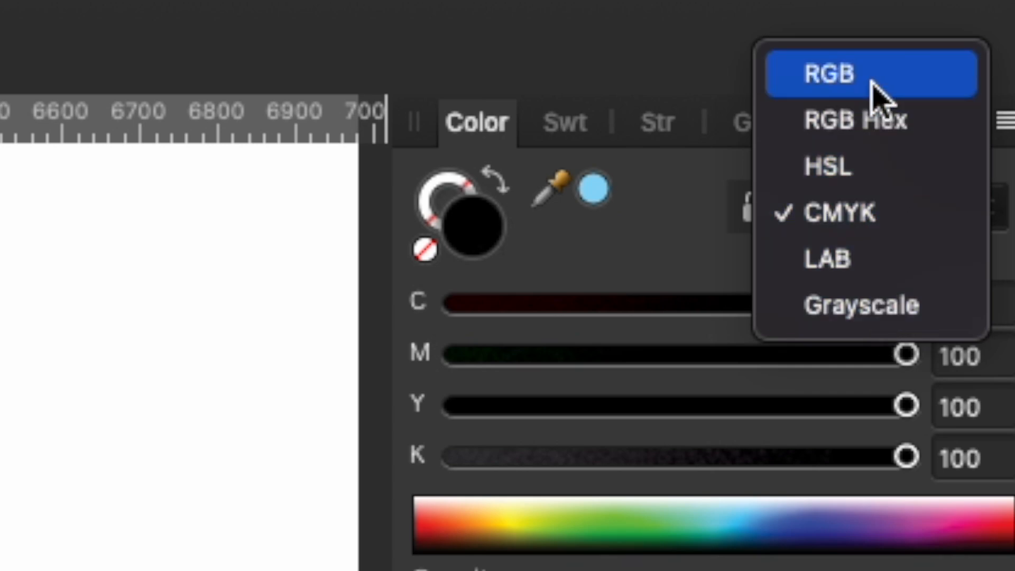
pyautogui.click(835, 72)
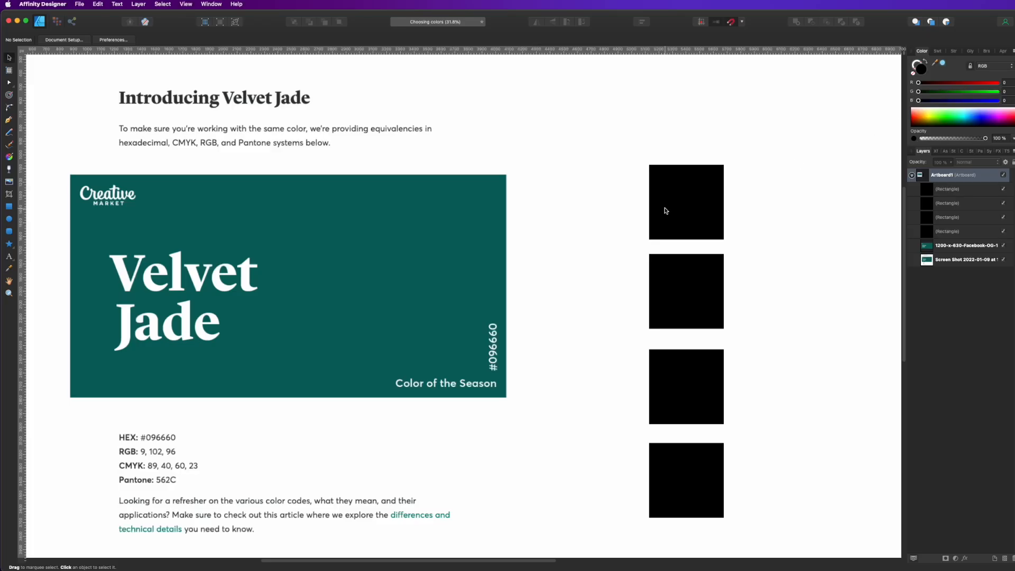
# Select the top square and enter Velvet Jade as RGB 9, 102, 96
pyautogui.click(685, 202)
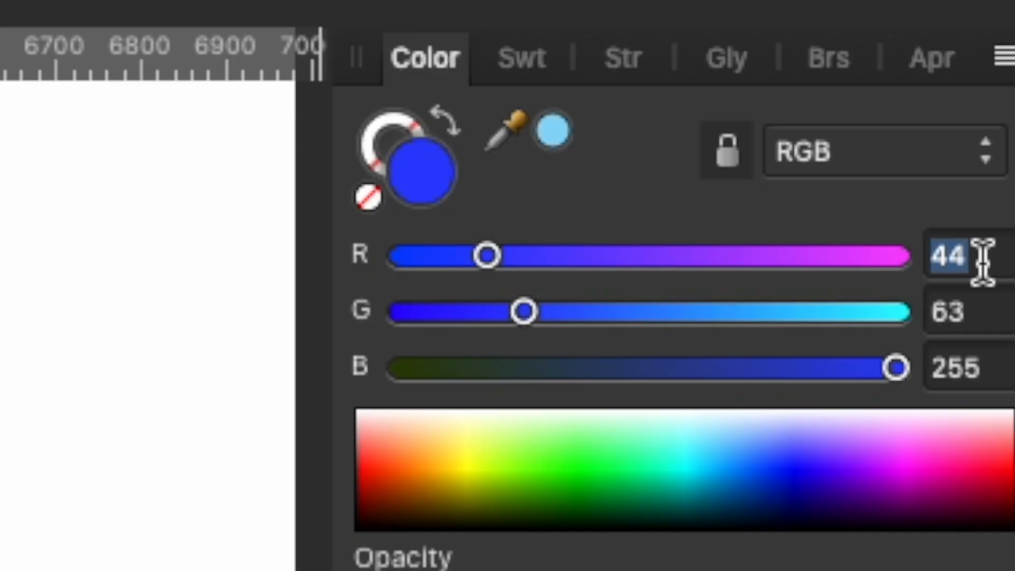
pyautogui.write('09')
pyautogui.click(970, 311)
pyautogui.write('102')
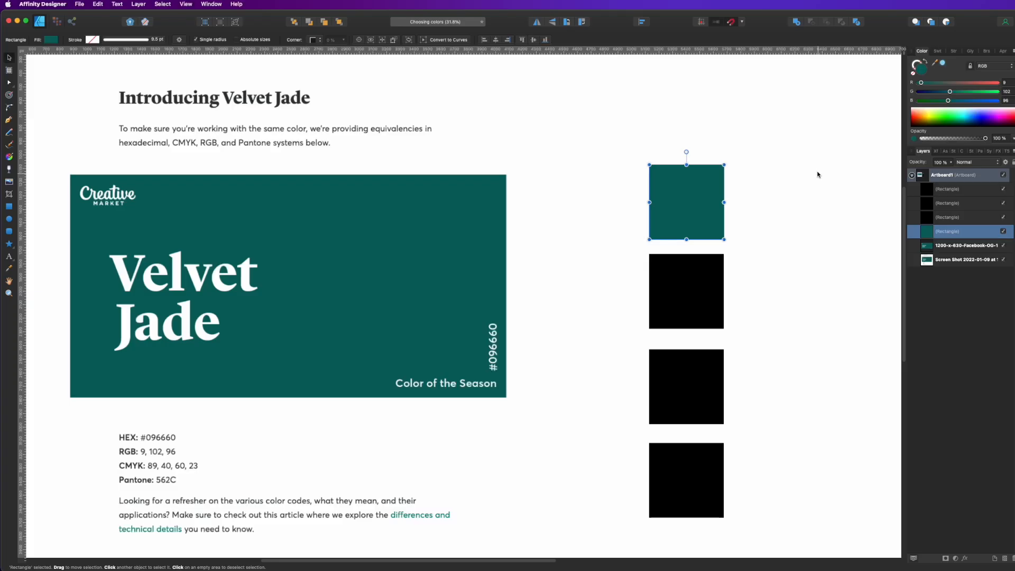
pyautogui.moveTo(182, 294)
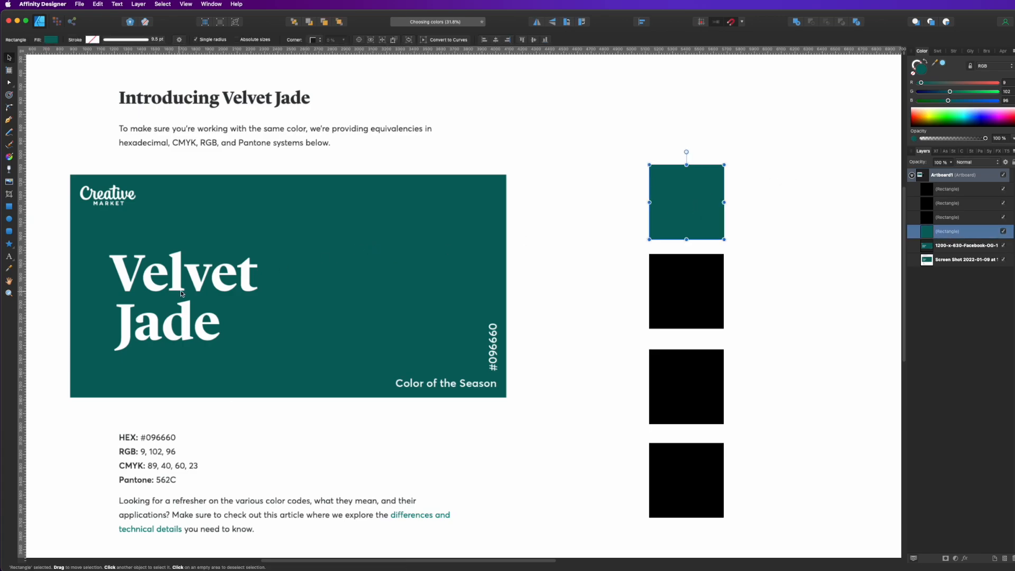
pyautogui.moveTo(237, 463)
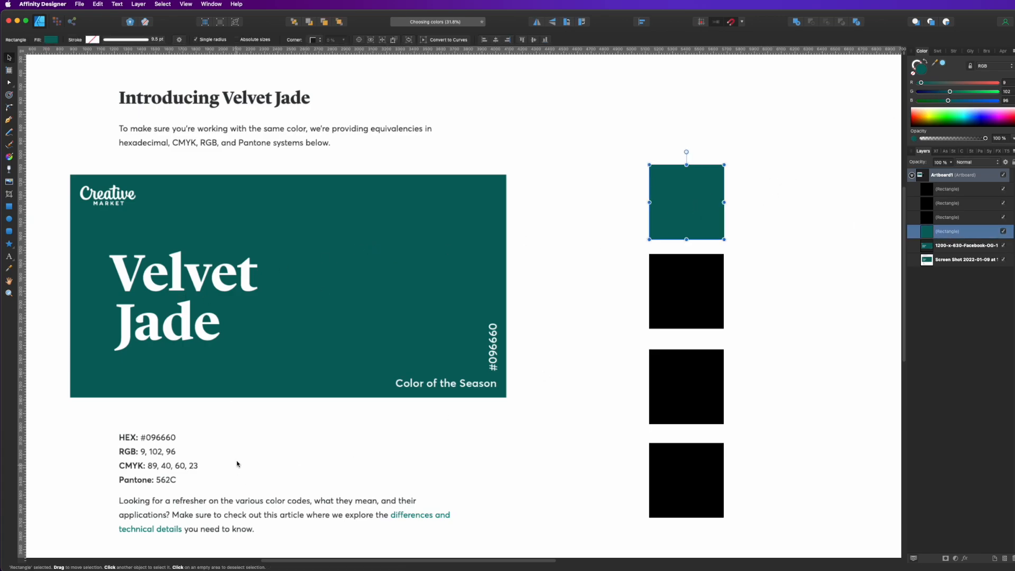
pyautogui.moveTo(670, 279)
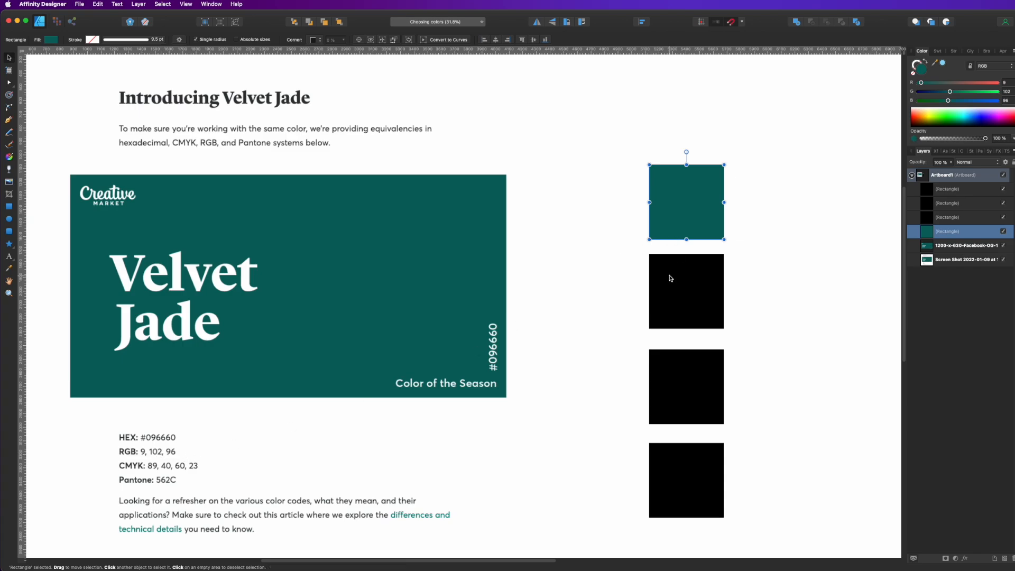
# Select the second square, switch to RGB Hex and enter 096660
pyautogui.click(1001, 66)
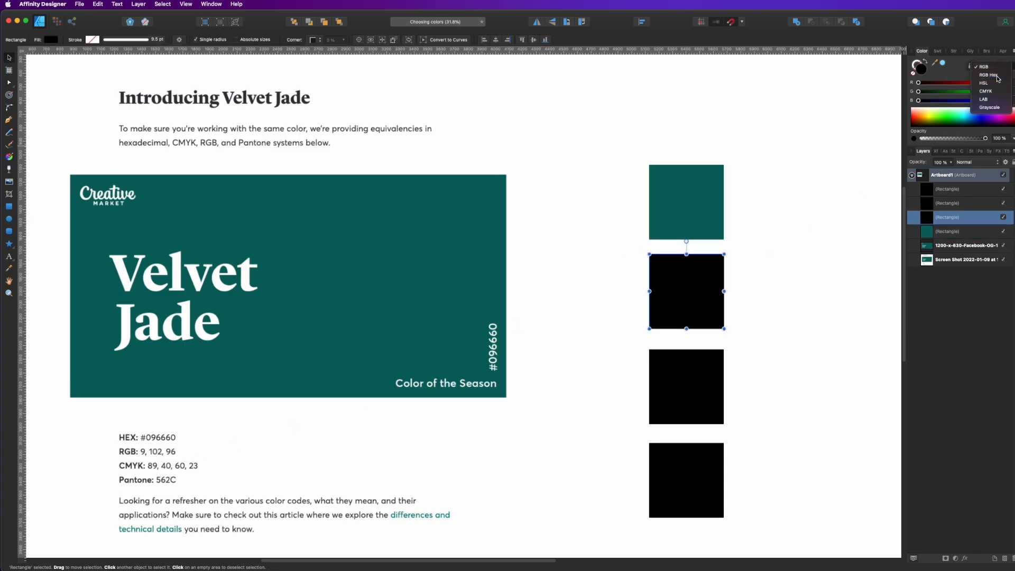
pyautogui.click(987, 74)
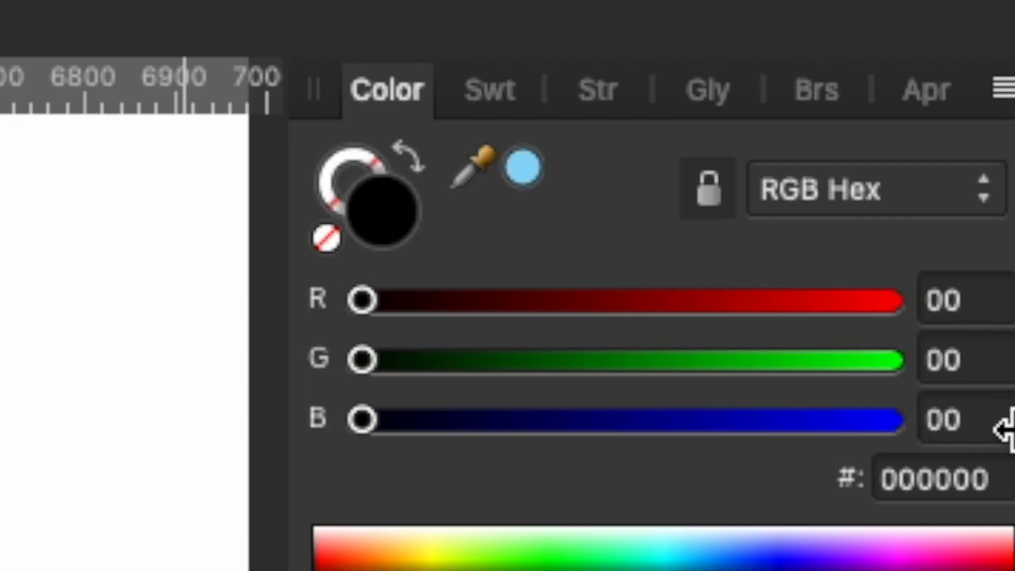
pyautogui.moveTo(333, 418)
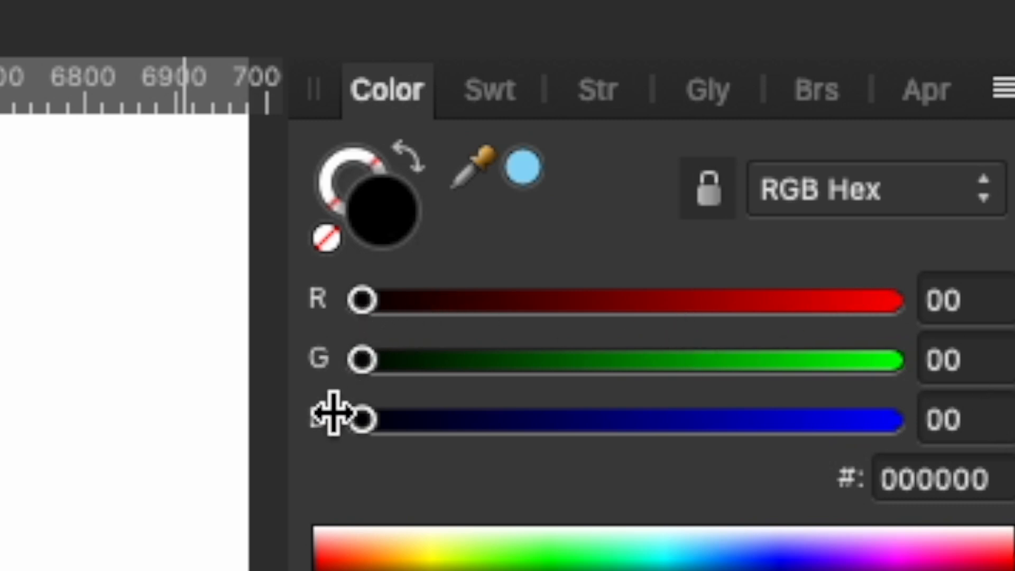
pyautogui.moveTo(963, 385)
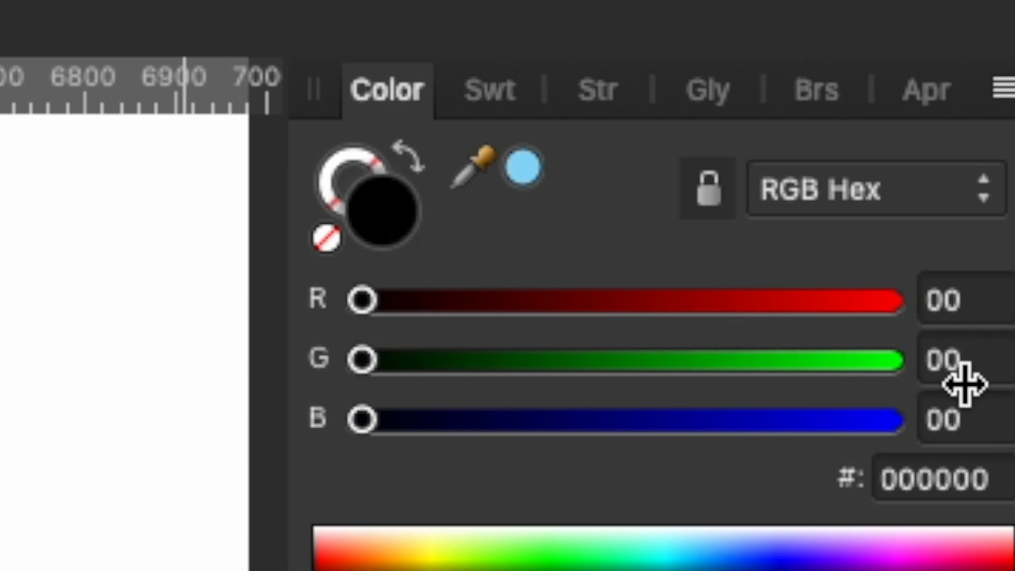
pyautogui.moveTo(964, 414)
pyautogui.write('09')
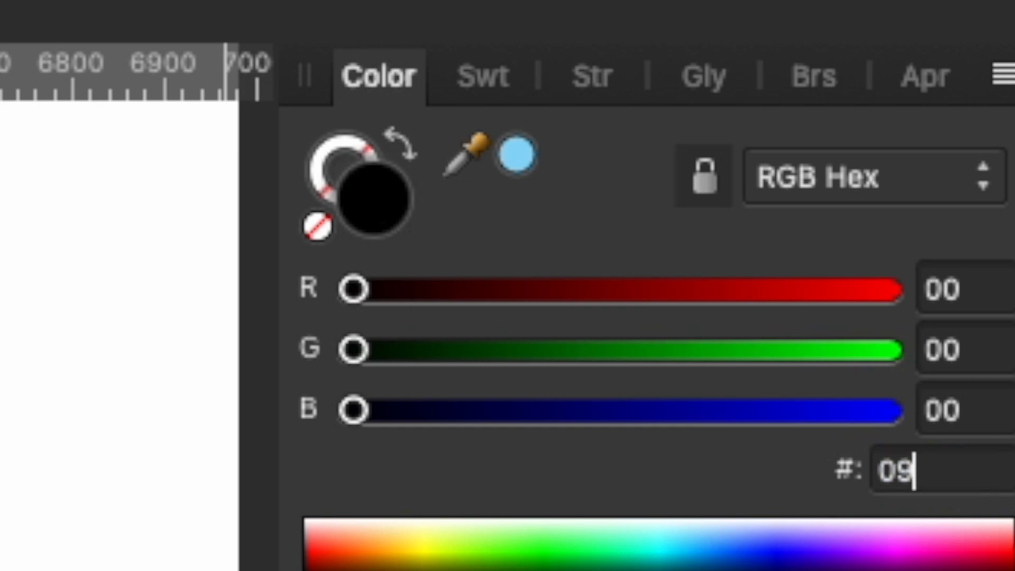
pyautogui.write('6660')
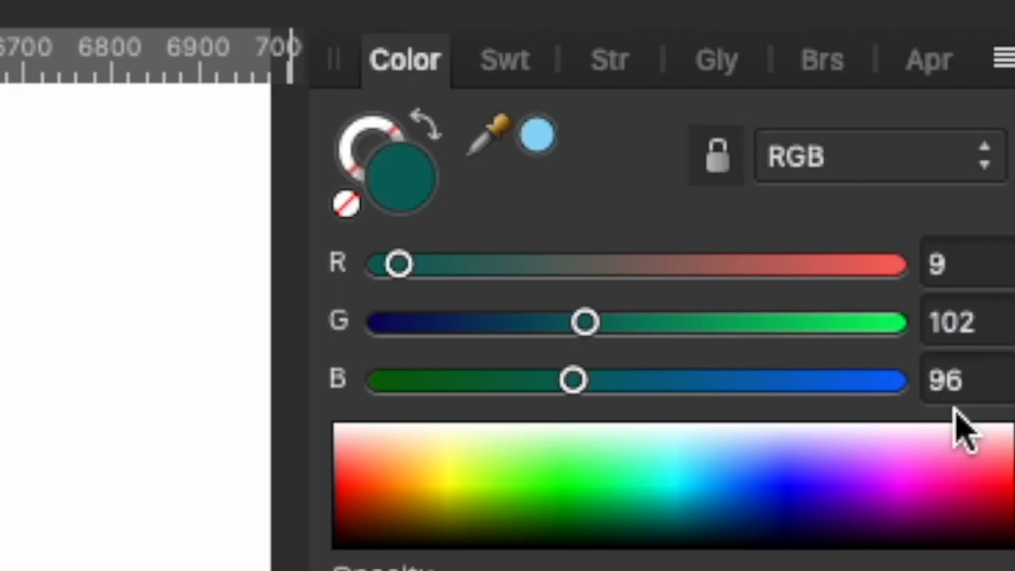
pyautogui.click(874, 156)
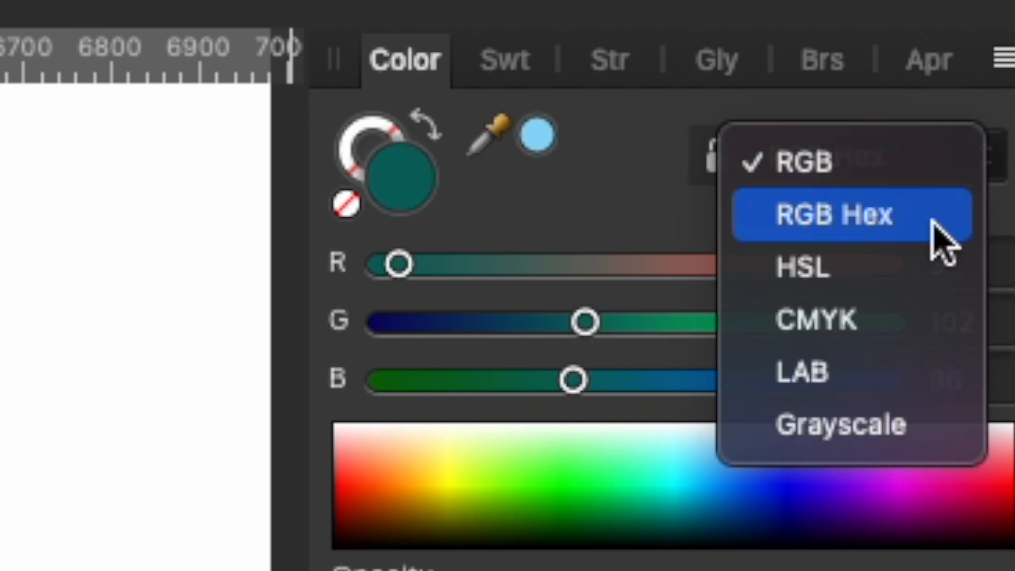
pyautogui.click(832, 214)
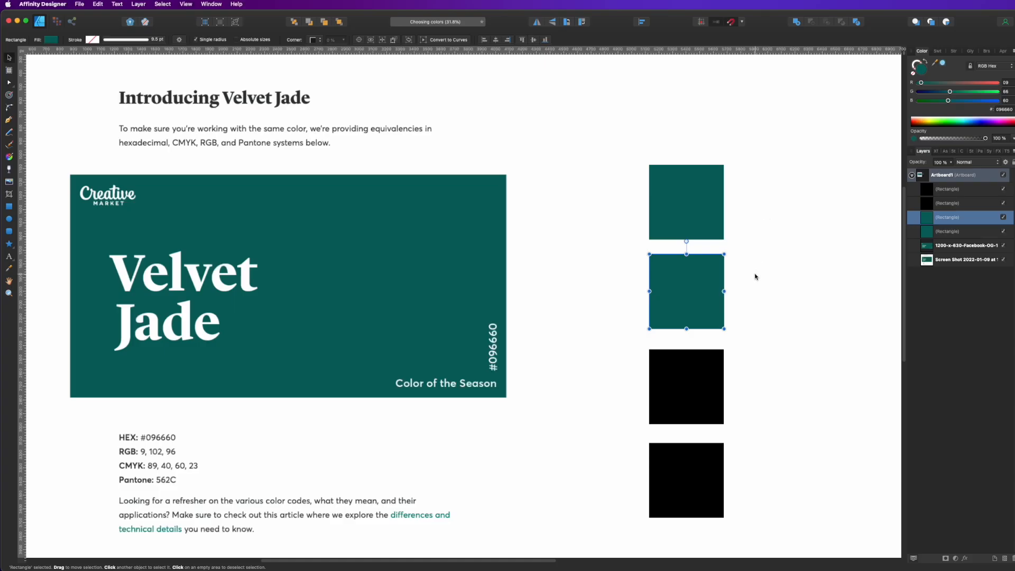
# Select the third square and set the colour model to HSL
pyautogui.click(685, 387)
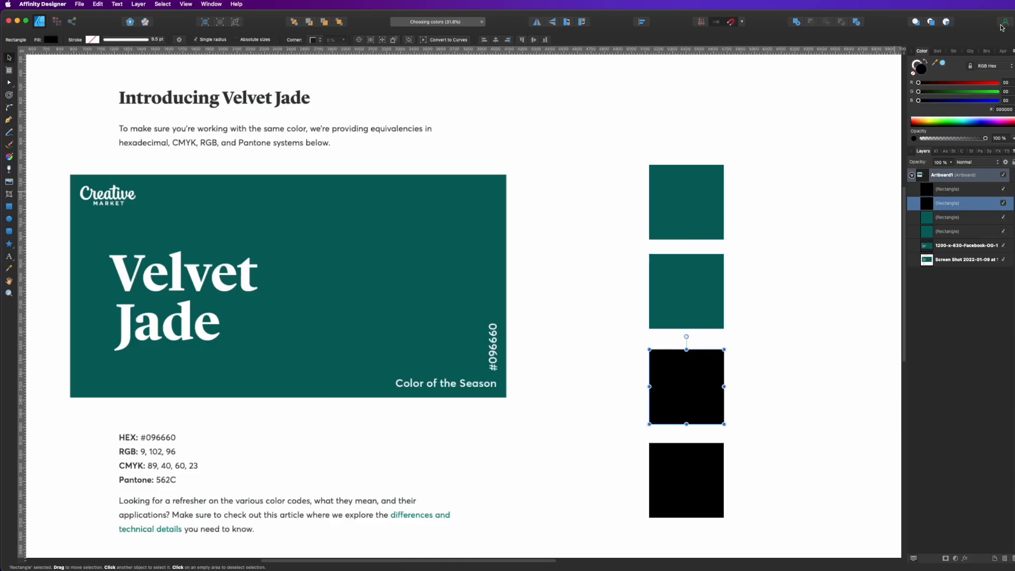
pyautogui.click(984, 66)
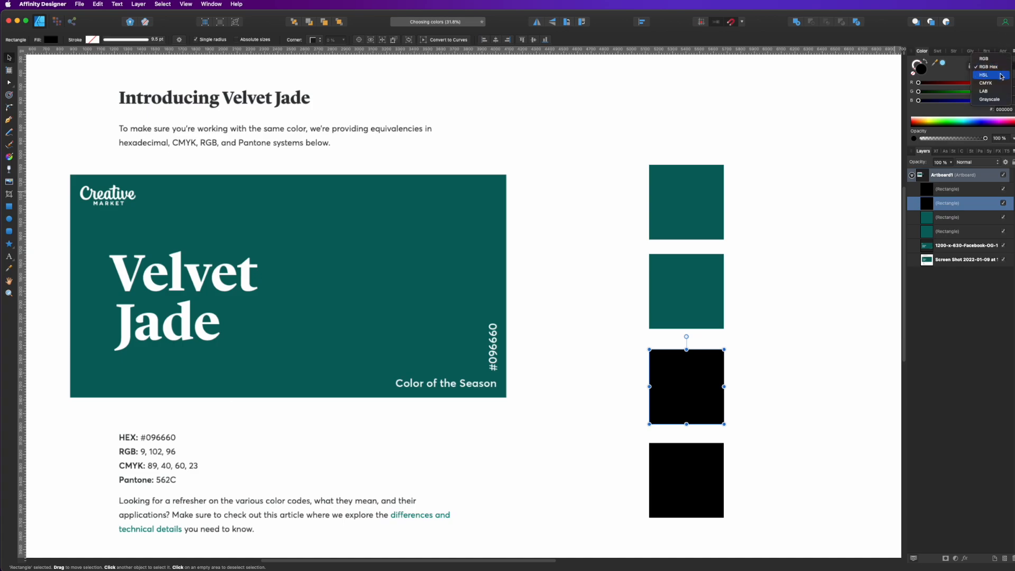
pyautogui.moveTo(989, 78)
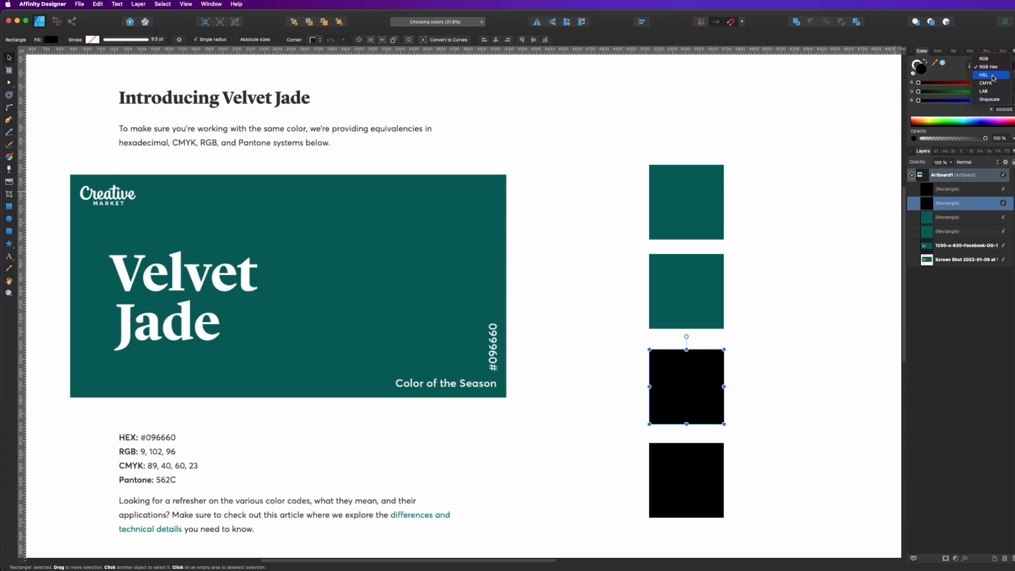
pyautogui.click(982, 74)
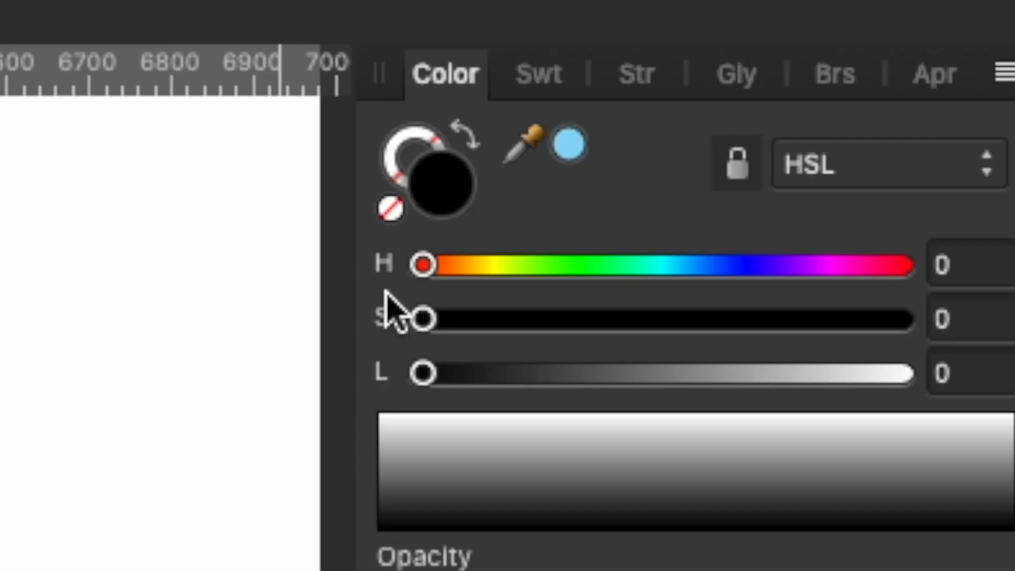
pyautogui.moveTo(395, 395)
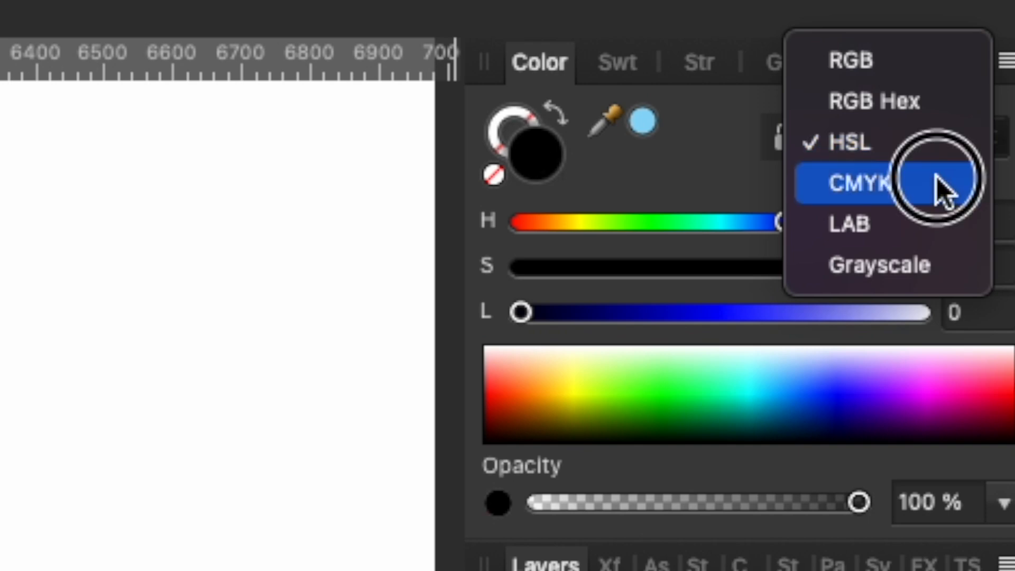
# Switch the third square's colour sliders from HSL to CMYK
pyautogui.click(853, 183)
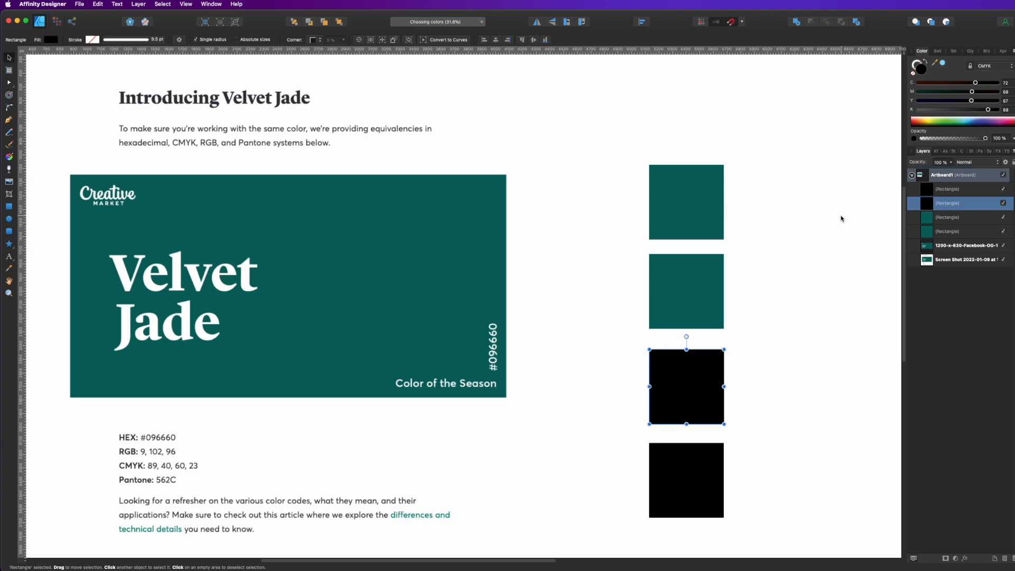
pyautogui.moveTo(948, 118)
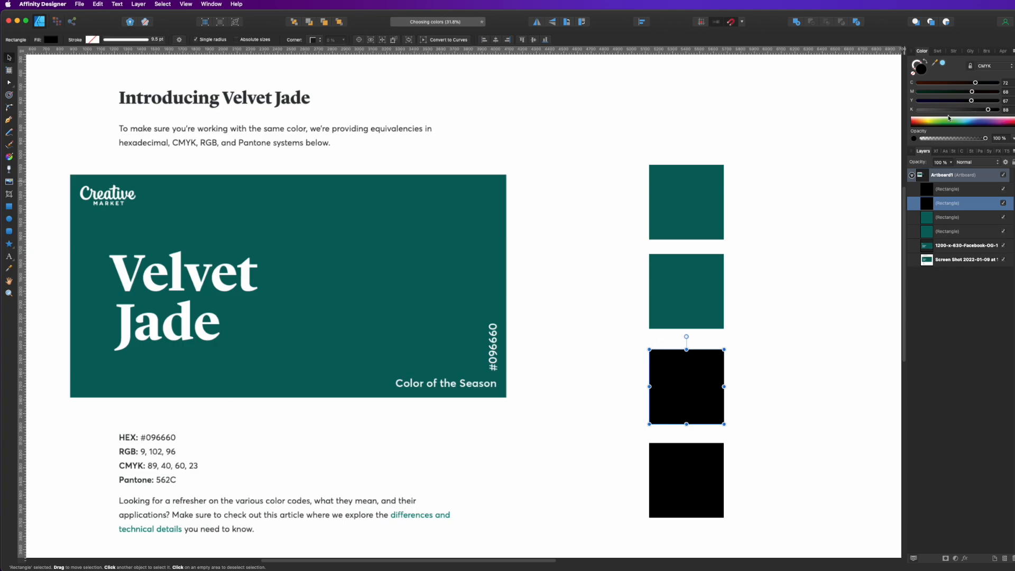
pyautogui.moveTo(943, 106)
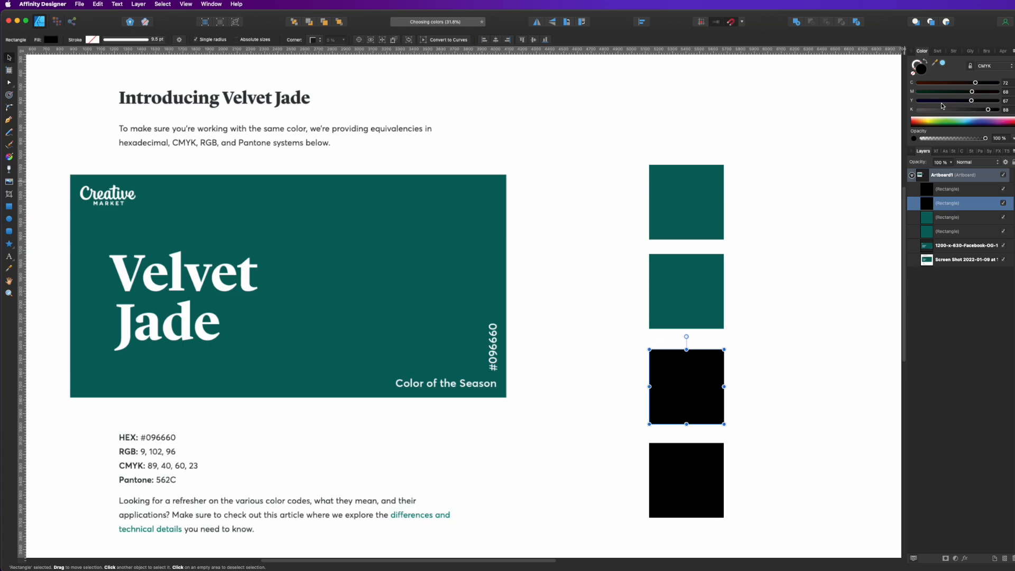
pyautogui.moveTo(944, 105)
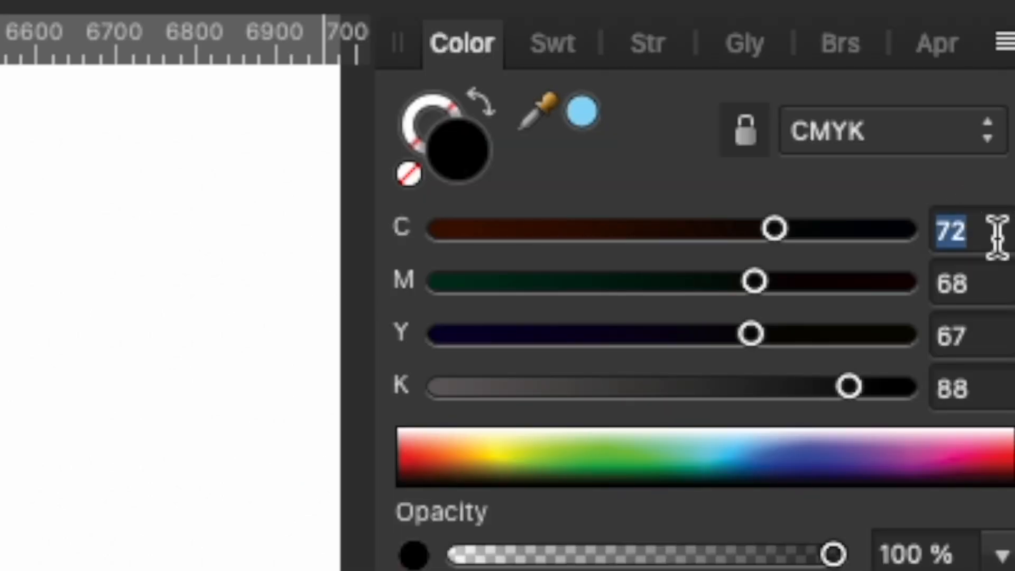
# Enter CMYK values 89, 40, 60, 23 for the third square
pyautogui.write('89')
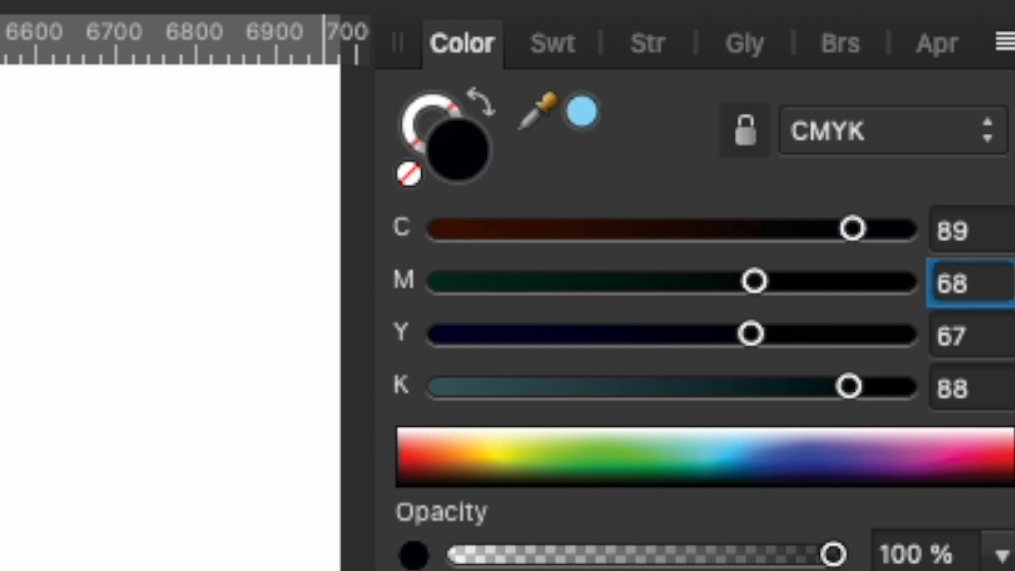
pyautogui.write('40')
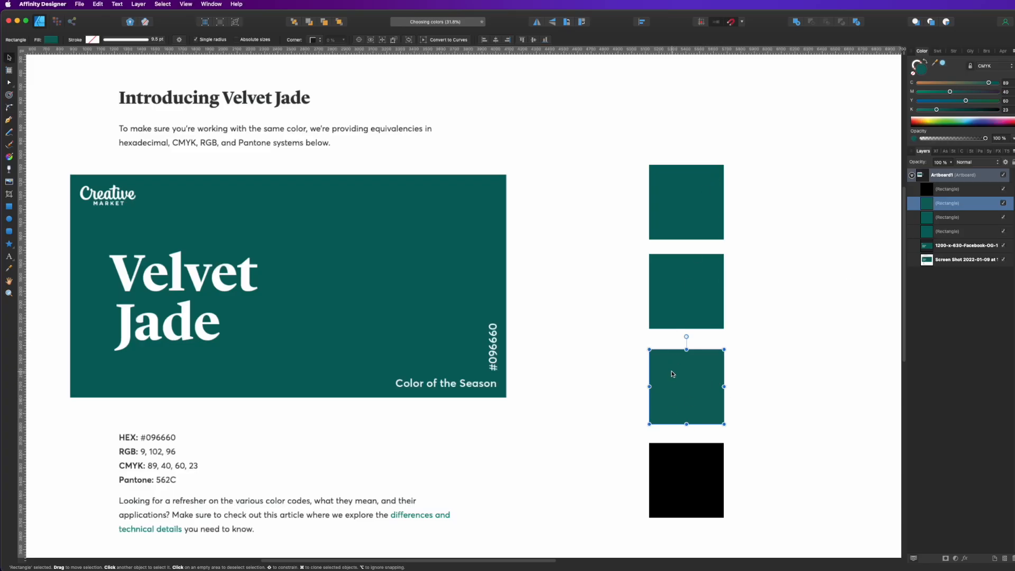
pyautogui.moveTo(698, 378)
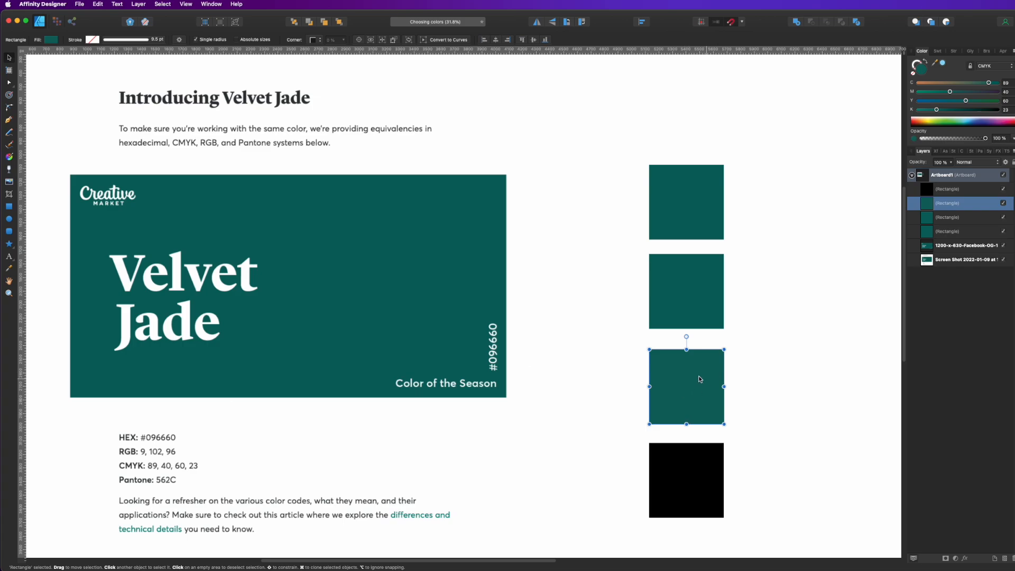
pyautogui.moveTo(399, 485)
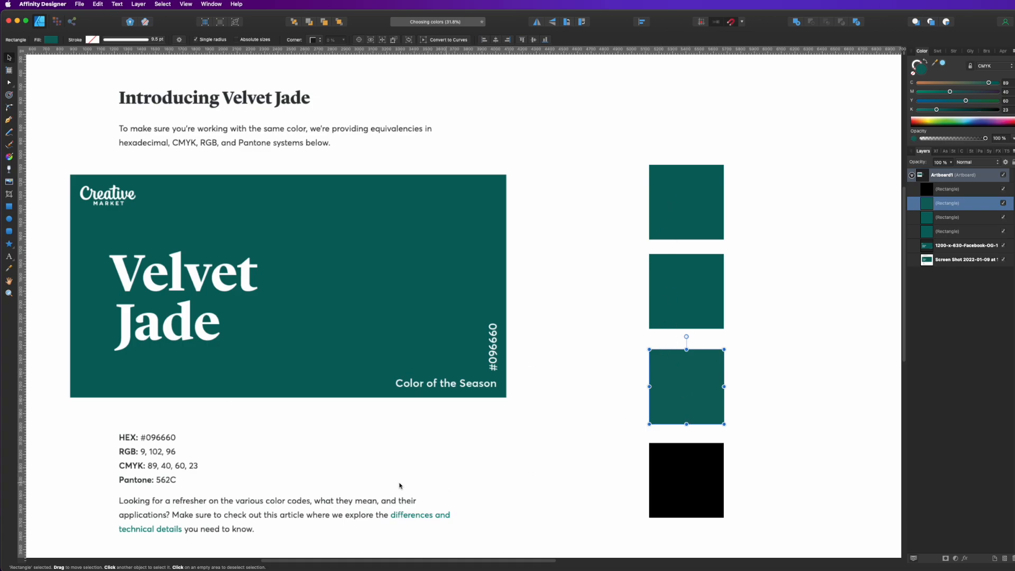
# Set the fourth square's colour model to LAB
pyautogui.click(1002, 66)
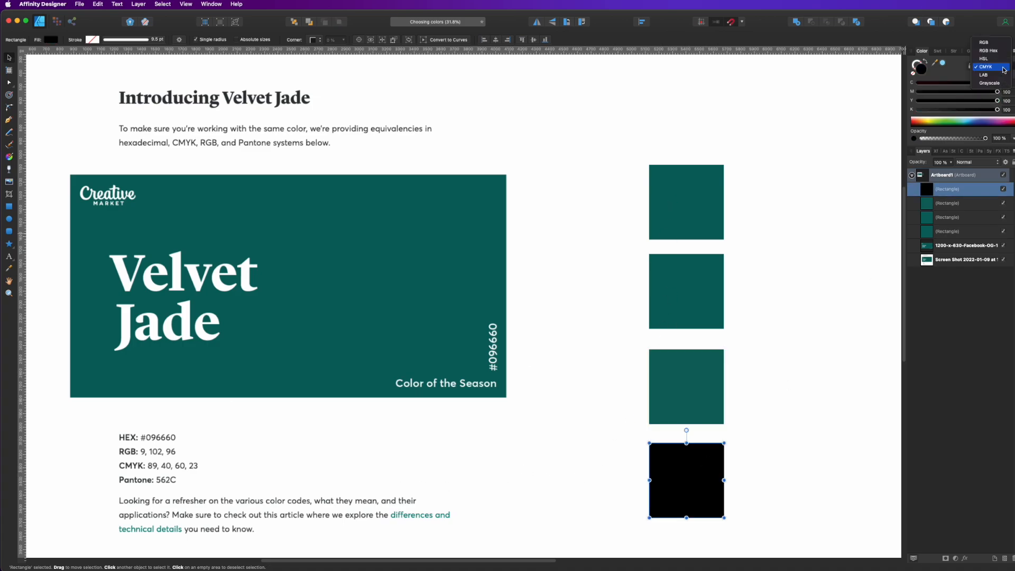
pyautogui.click(984, 75)
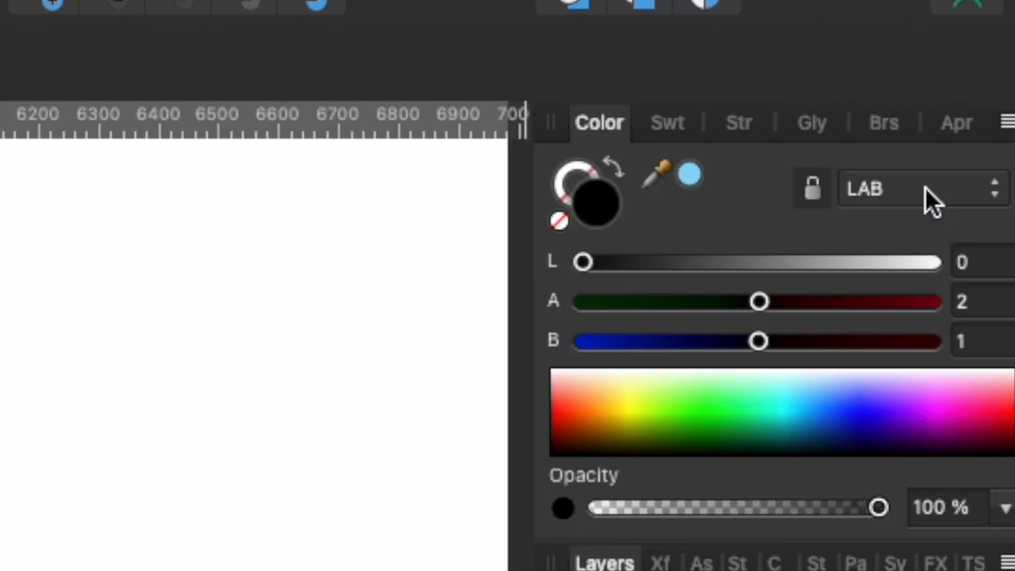
pyautogui.moveTo(569, 359)
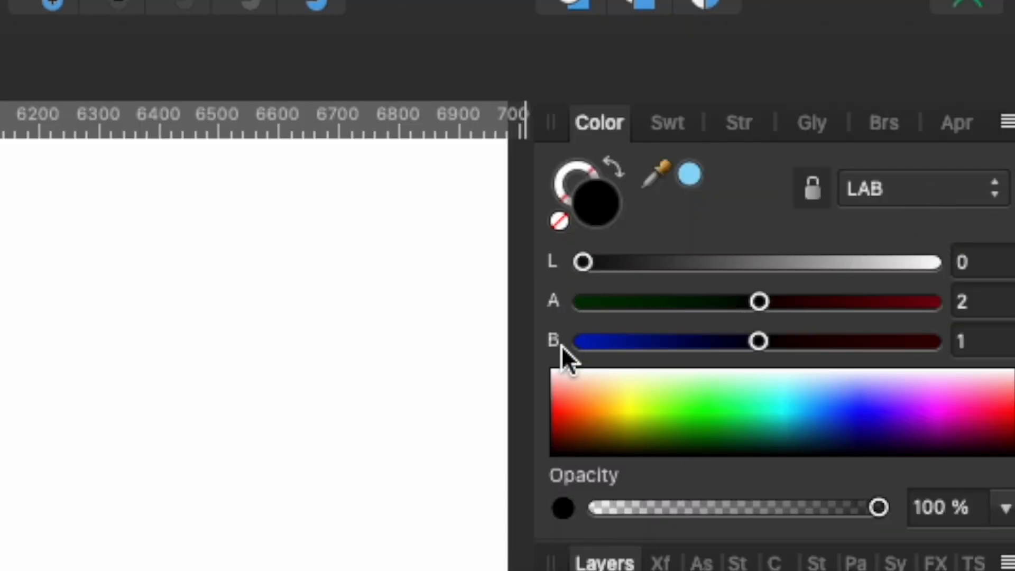
pyautogui.moveTo(553, 324)
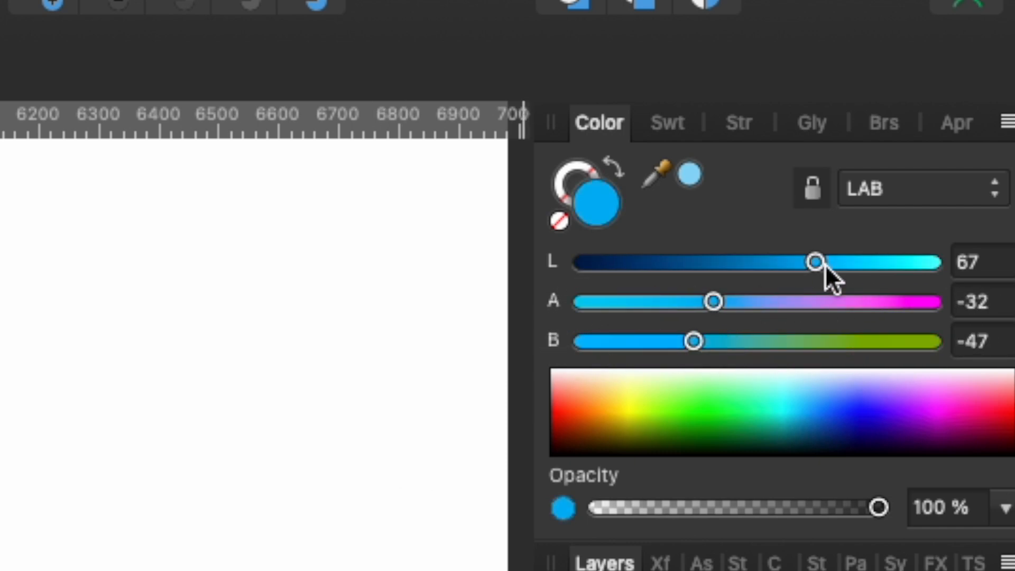
pyautogui.moveTo(899, 204)
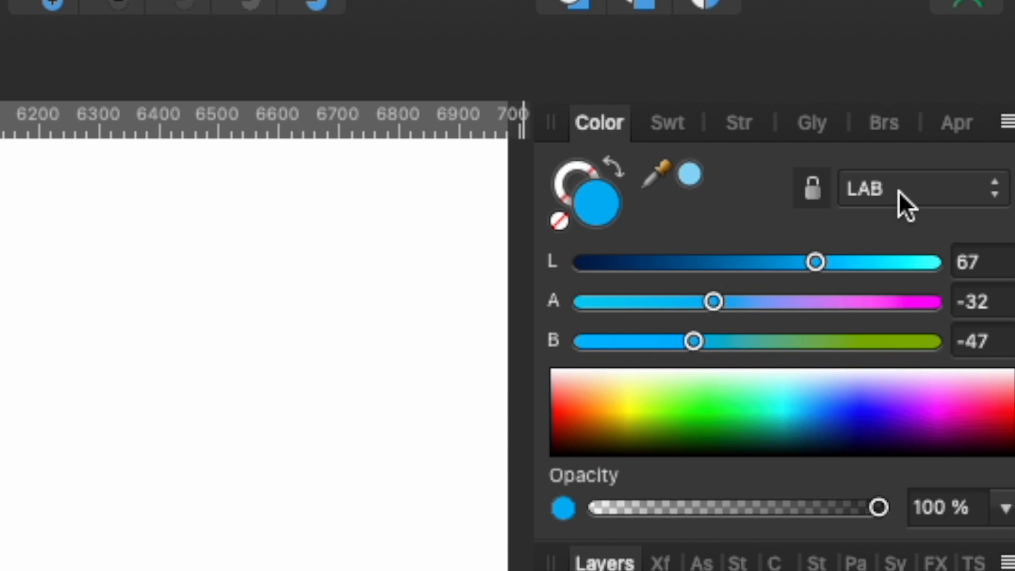
# Switch the fourth square's colour model from LAB to Grayscale
pyautogui.click(919, 188)
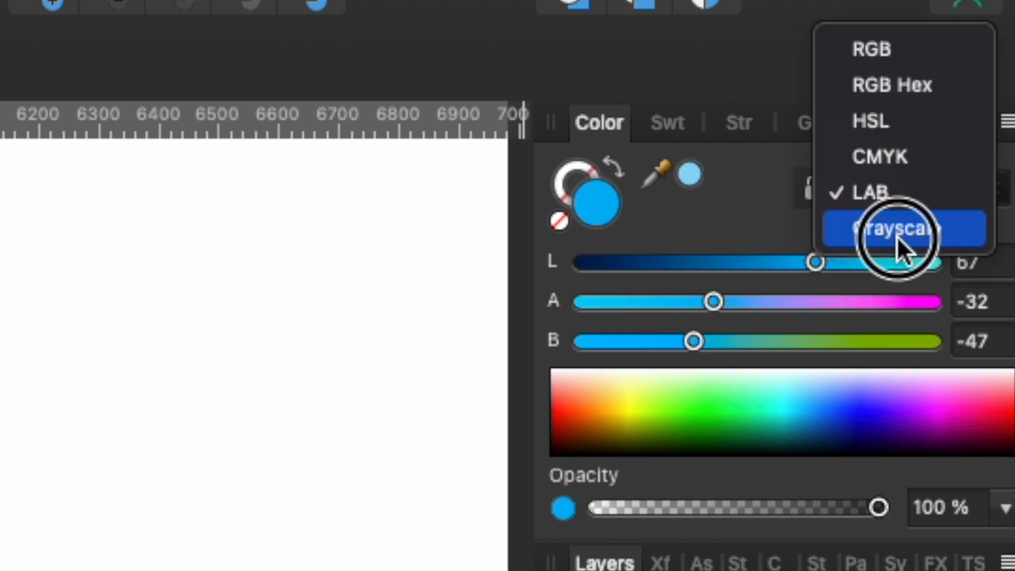
pyautogui.click(893, 228)
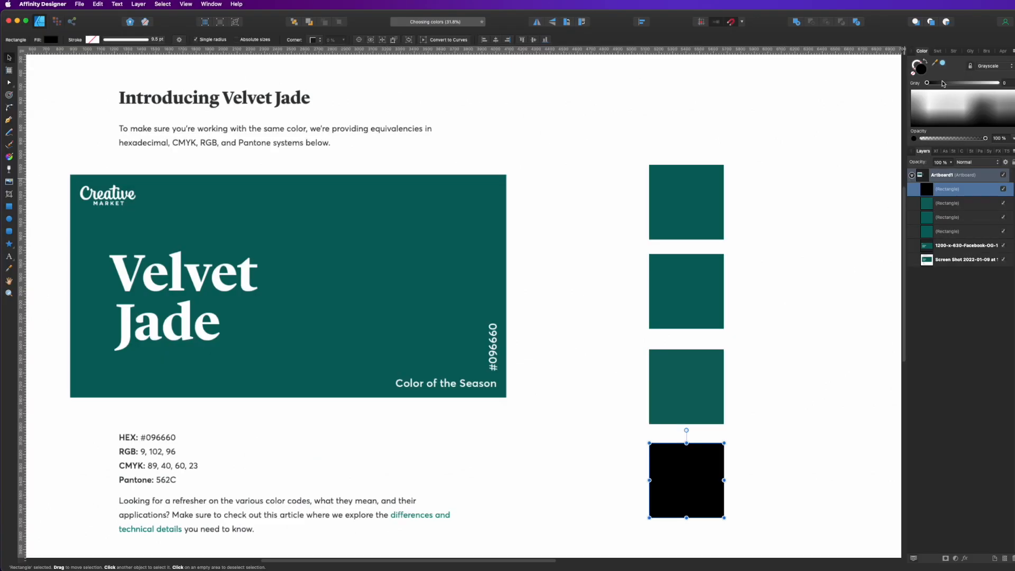
pyautogui.moveTo(938, 60)
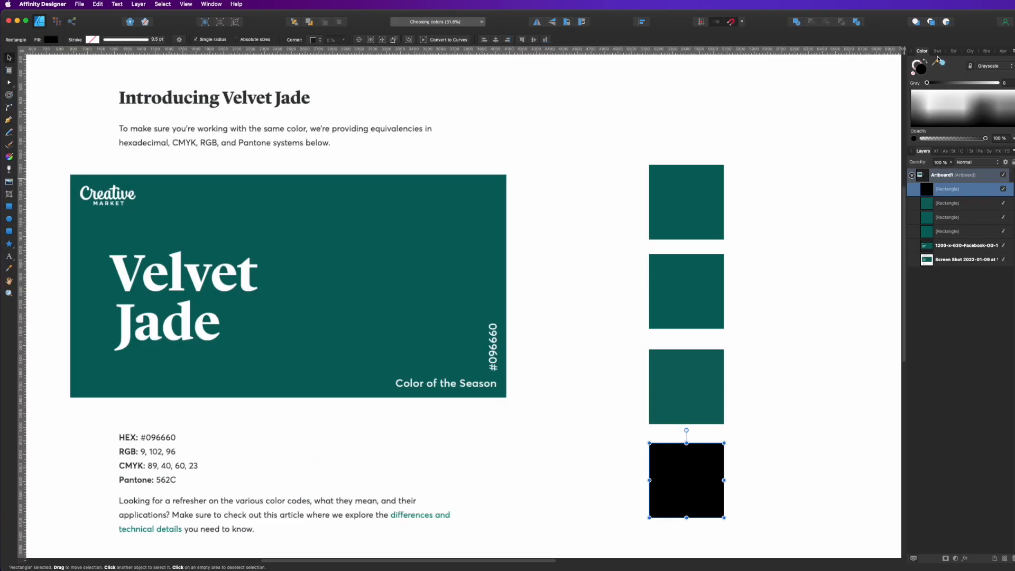
# Load the PANTONE Formula Guide Solid Coated V4 palette in Swatches
pyautogui.click(939, 51)
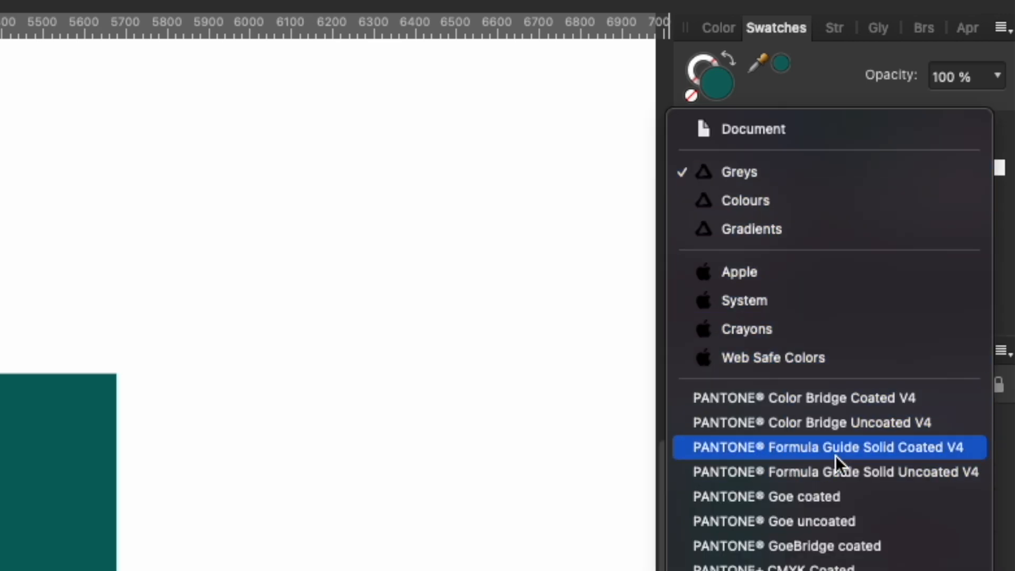
pyautogui.moveTo(883, 458)
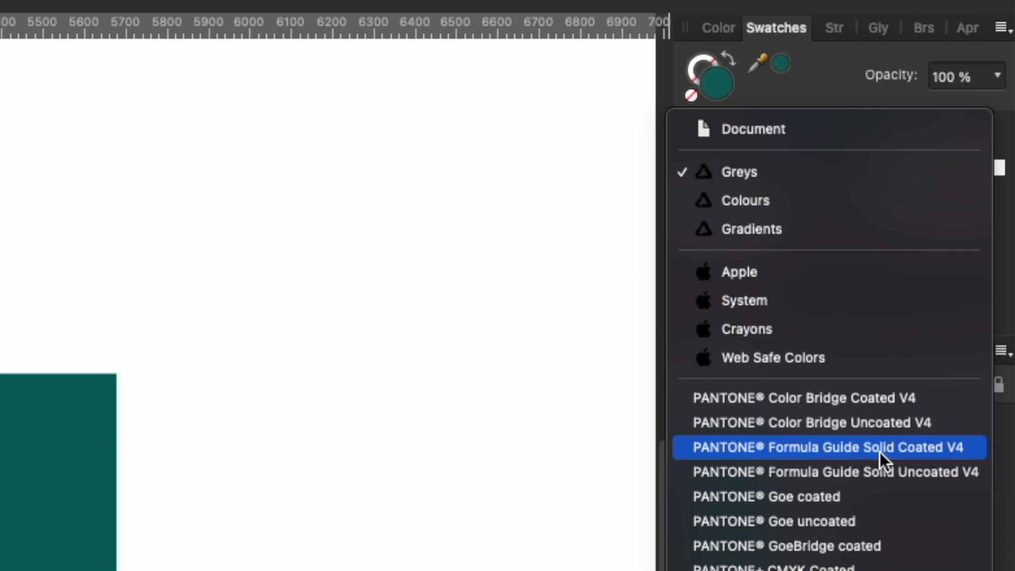
pyautogui.click(827, 446)
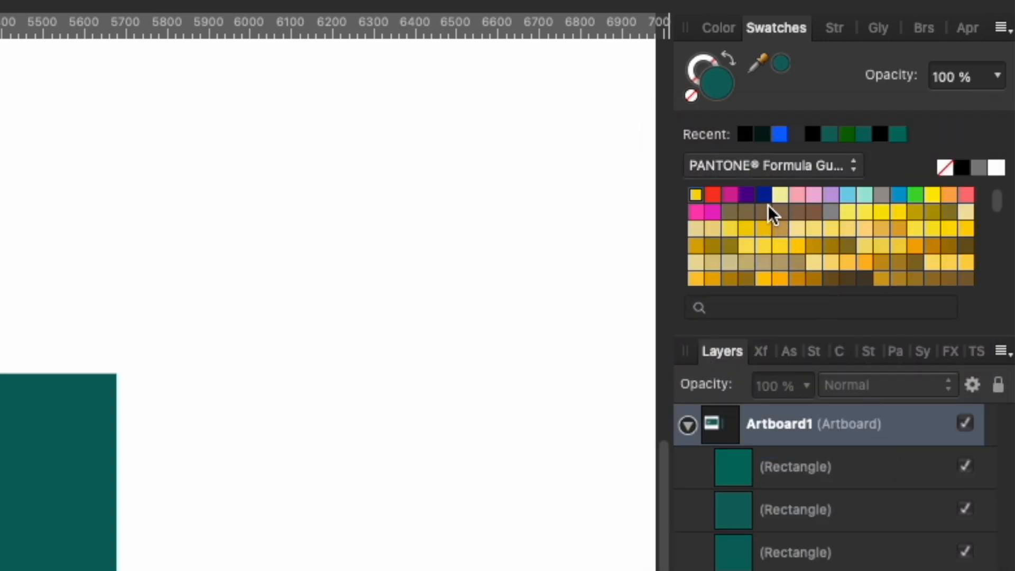
pyautogui.scroll(-3)
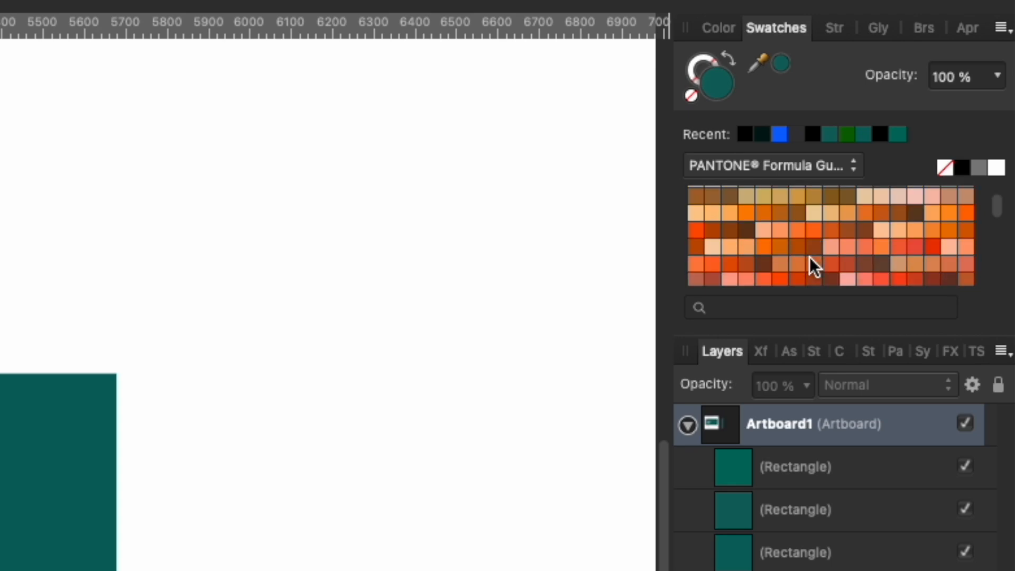
pyautogui.scroll(-3)
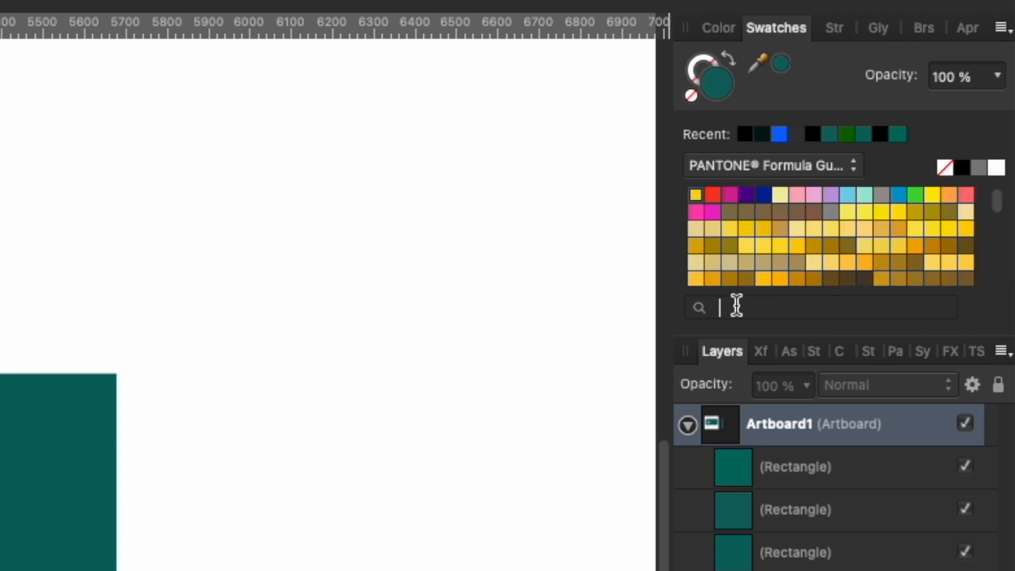
# Search the Pantone swatches for 562 to find PANTONE 562 C
pyautogui.write('562')
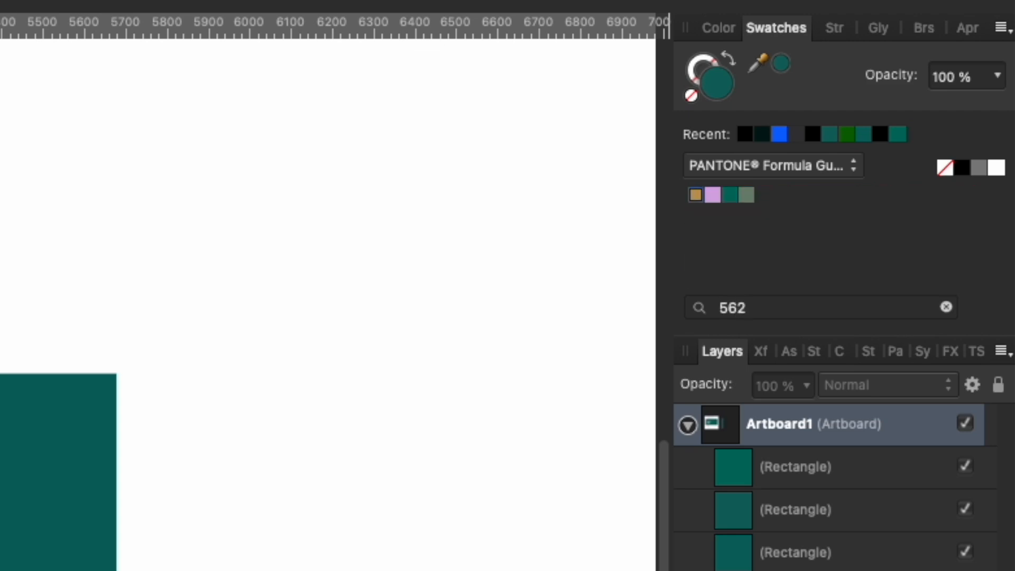
pyautogui.moveTo(740, 306)
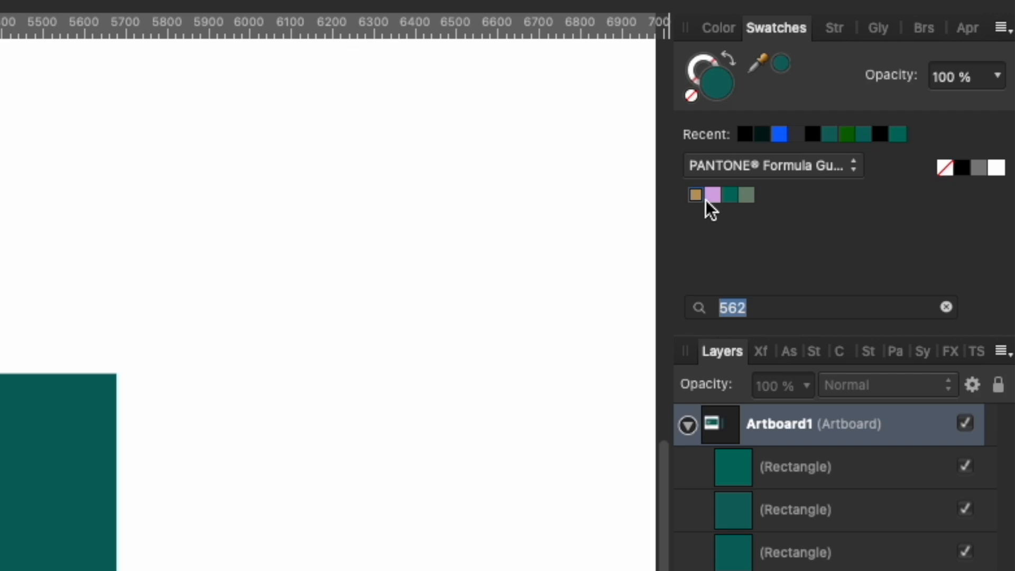
pyautogui.moveTo(766, 213)
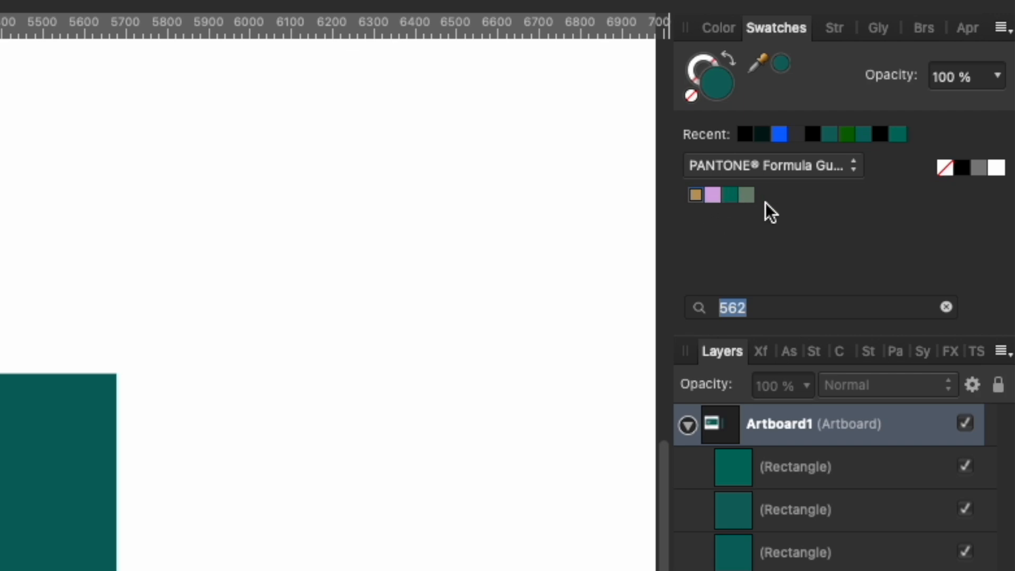
pyautogui.moveTo(750, 217)
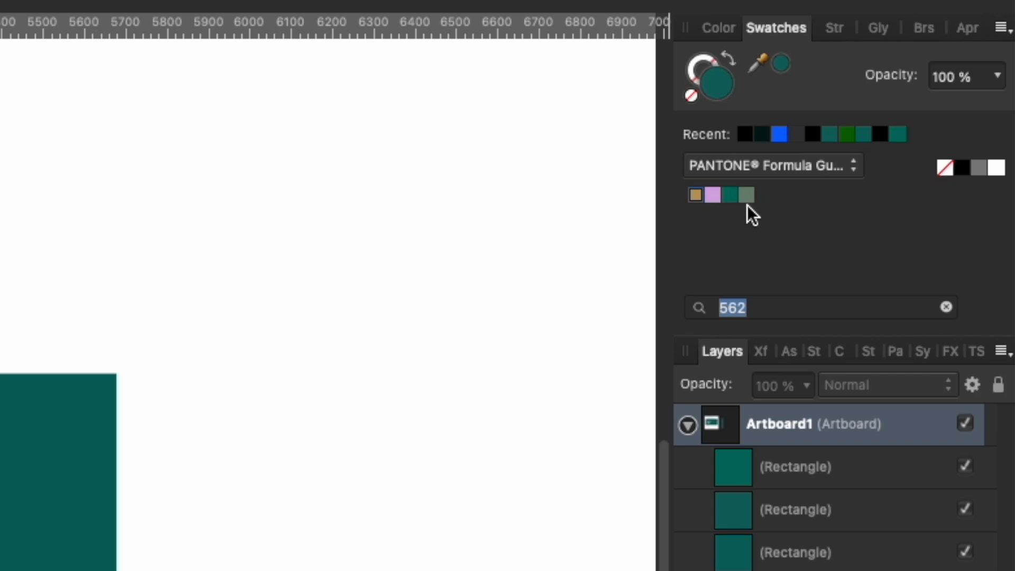
pyautogui.moveTo(739, 228)
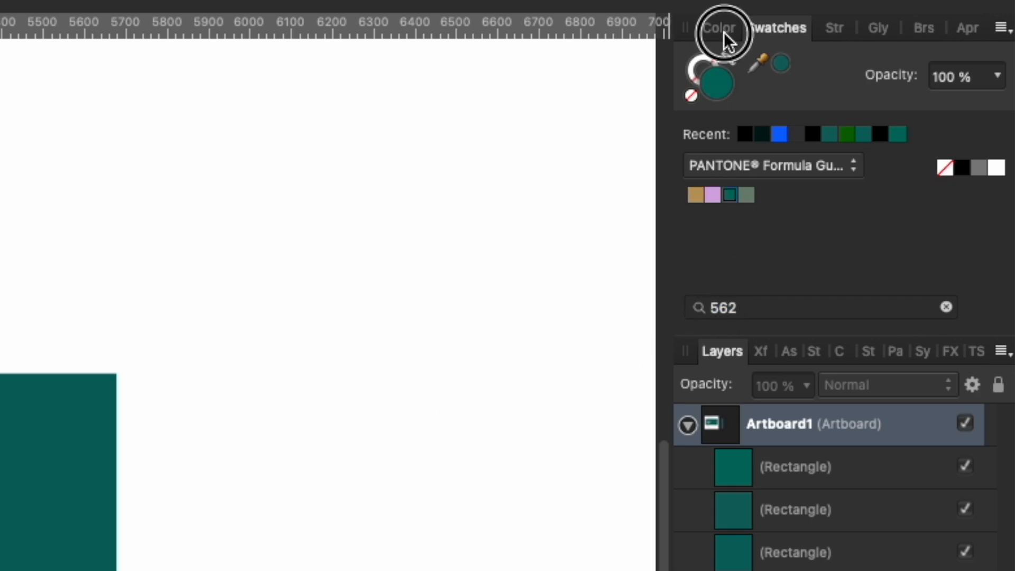
# Check the Color panel shows the fourth square's fill as Global Color 2, PANTONE 562 C
pyautogui.click(717, 28)
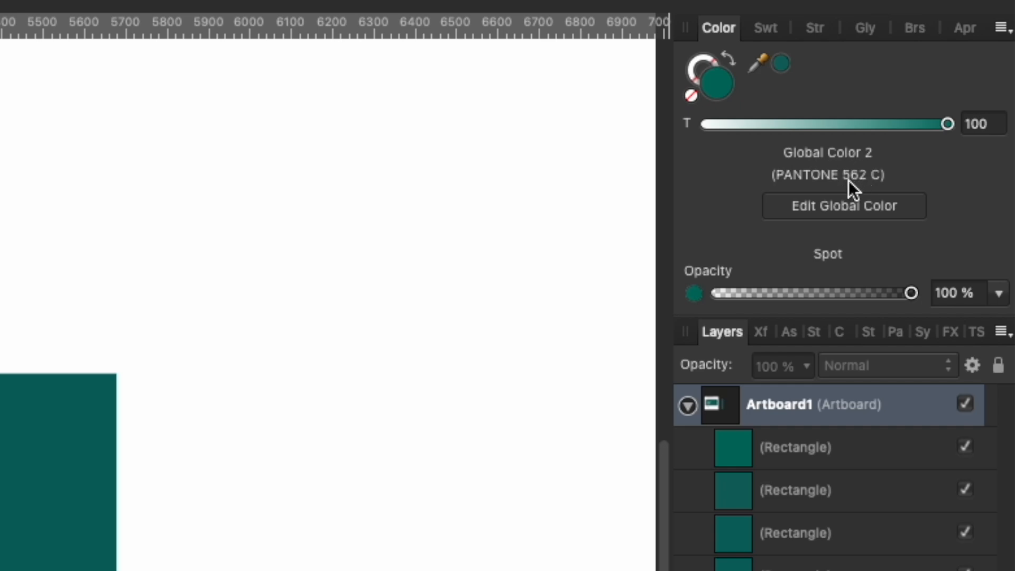
pyautogui.moveTo(886, 187)
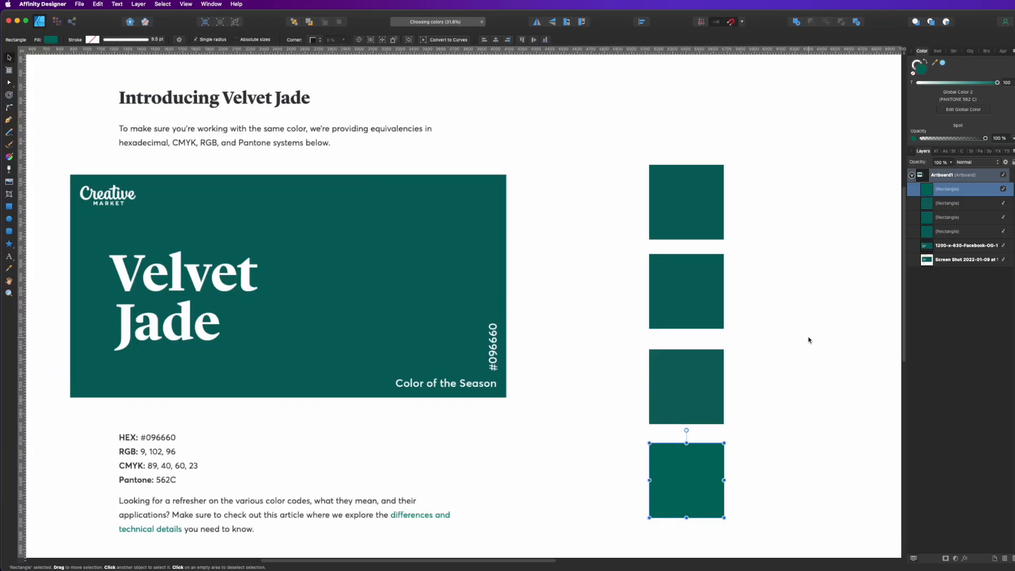
pyautogui.moveTo(807, 333)
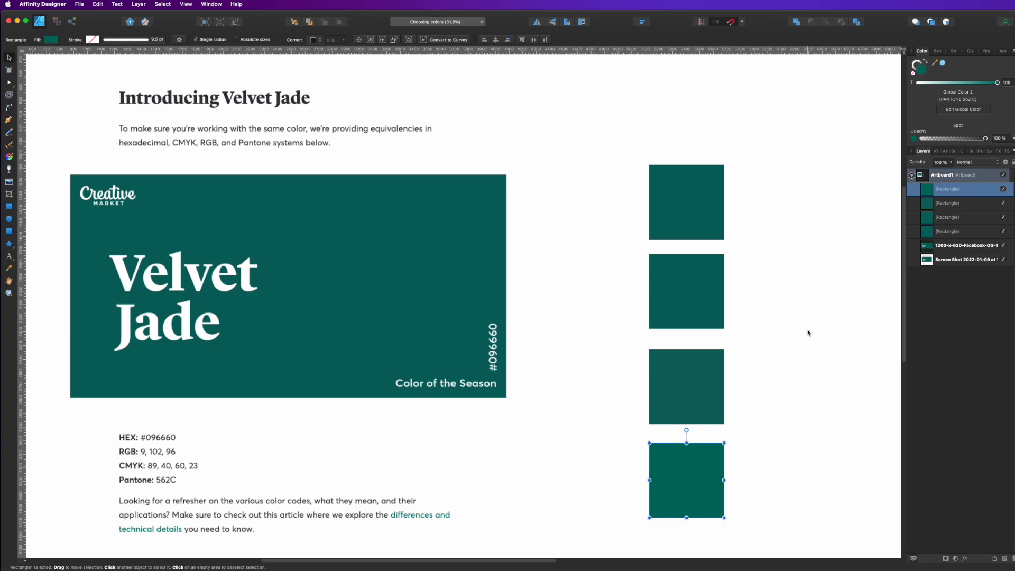